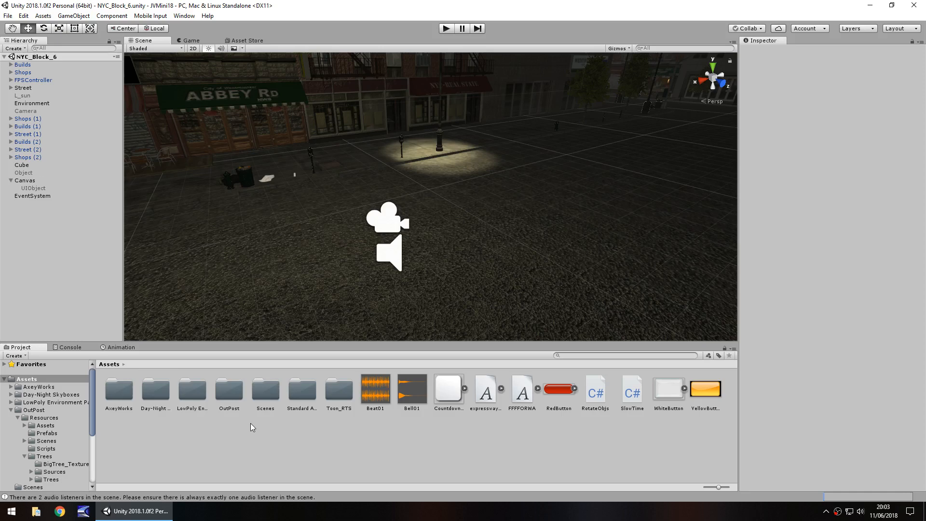
pyautogui.moveTo(251, 210)
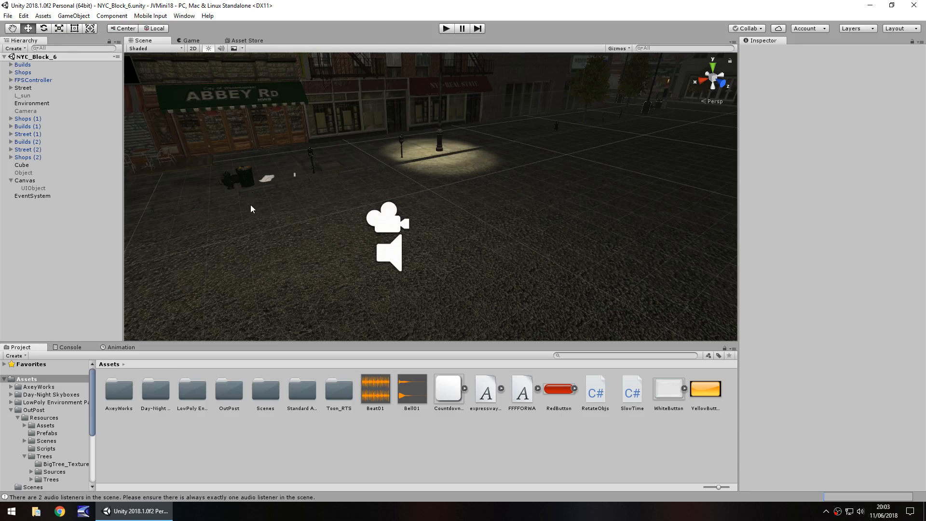
pyautogui.moveTo(256, 270)
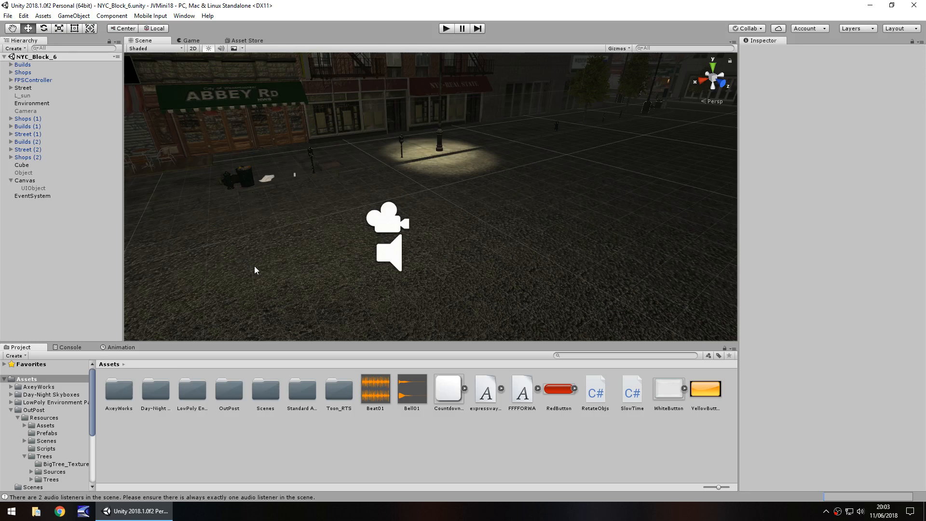
pyautogui.moveTo(301, 226)
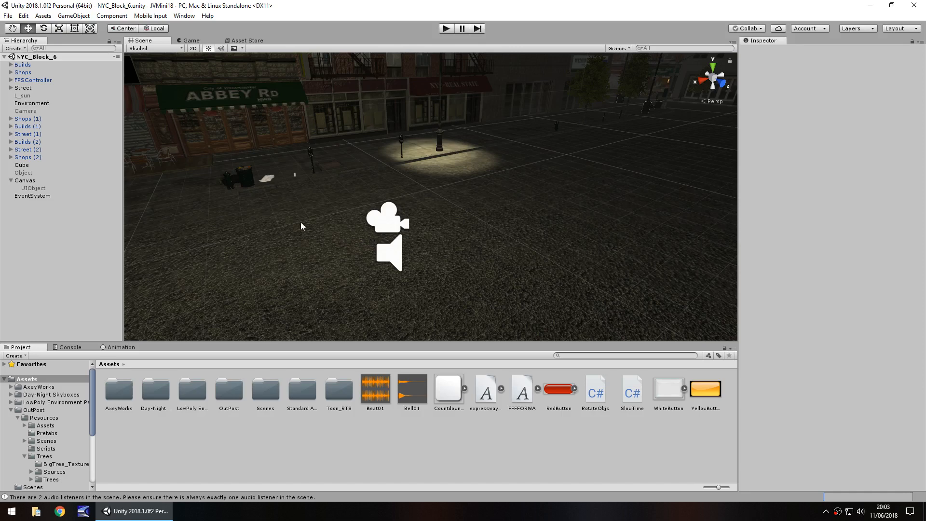
pyautogui.moveTo(134, 176)
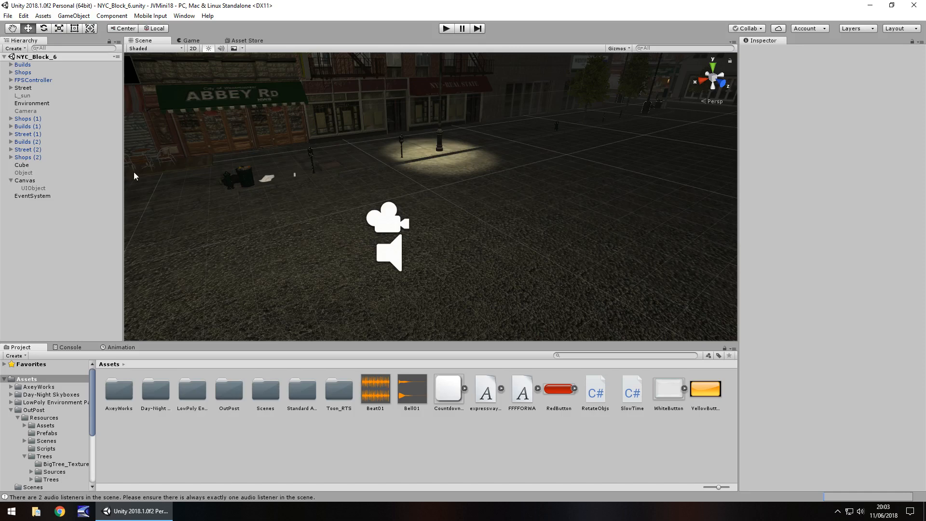
pyautogui.moveTo(364, 203)
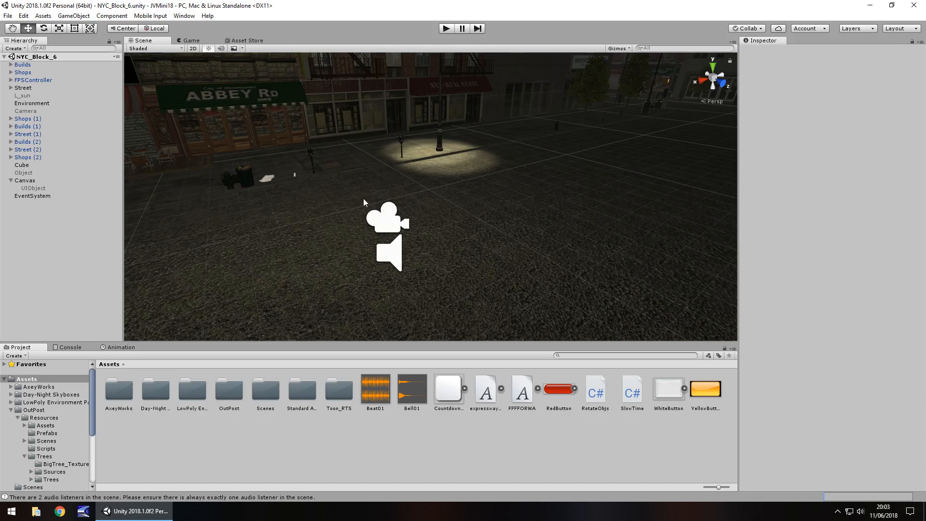
pyautogui.moveTo(284, 207)
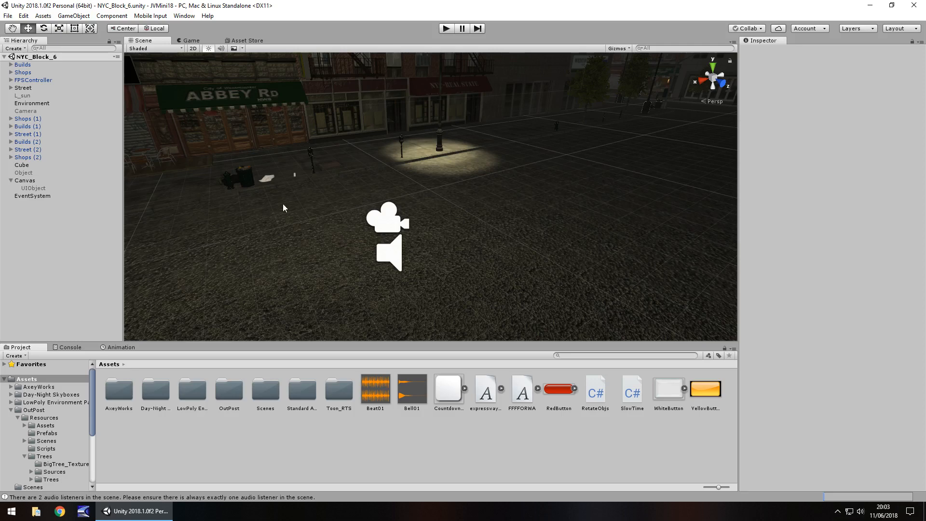
pyautogui.moveTo(74, 15)
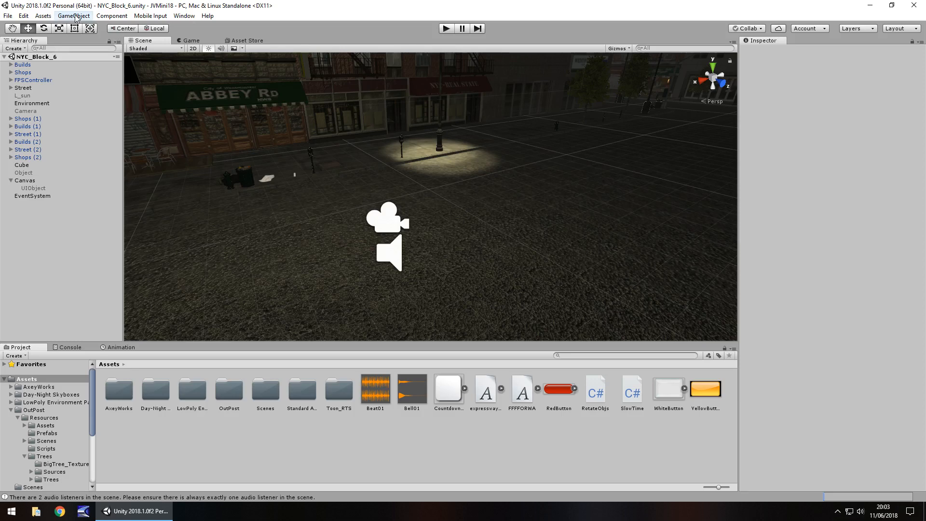
# - Add a cube scaled 10 on X, raised above the street, hidden and set as Is Trigger
pyautogui.click(74, 15)
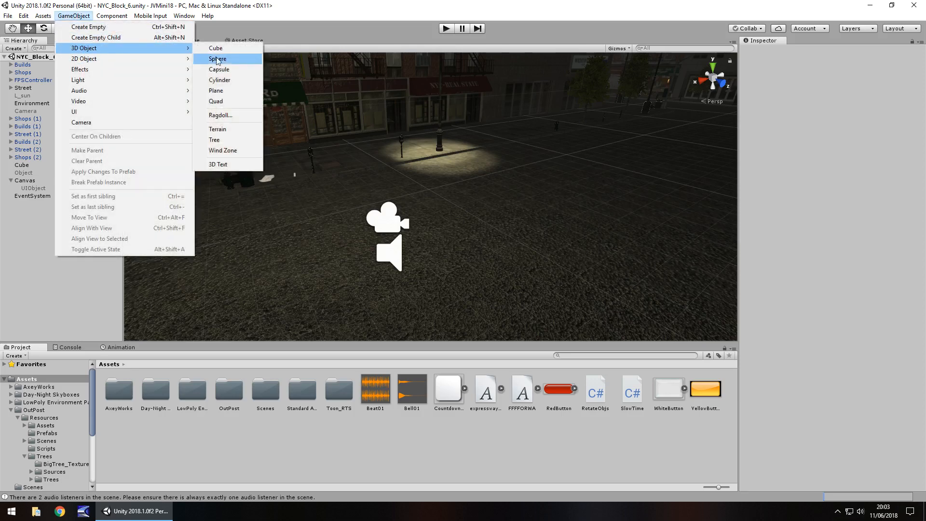
pyautogui.click(215, 48)
pyautogui.write('10')
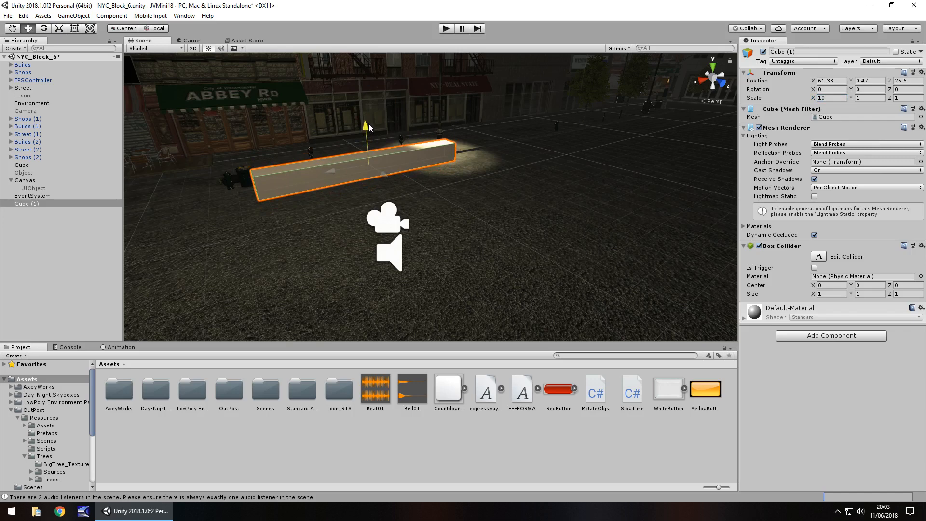
pyautogui.moveTo(366, 125); pyautogui.dragTo(367, 114)
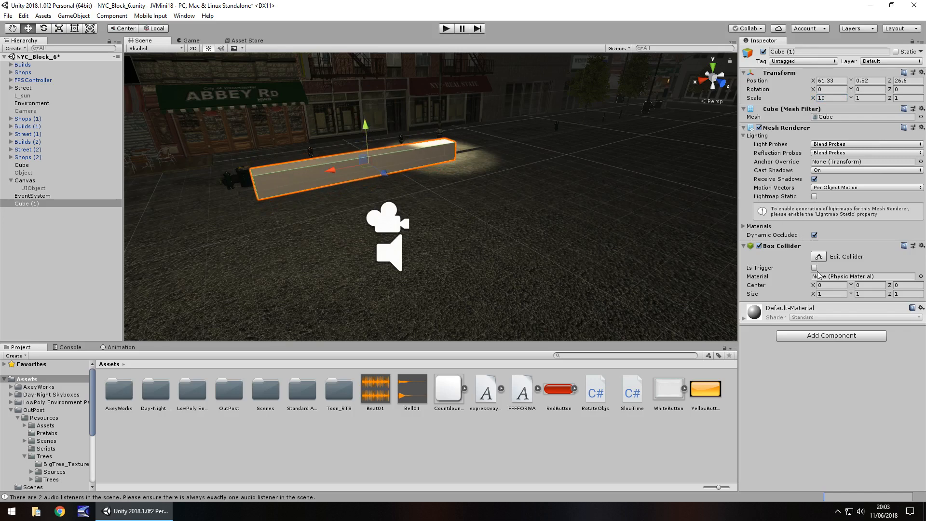
pyautogui.click(815, 268)
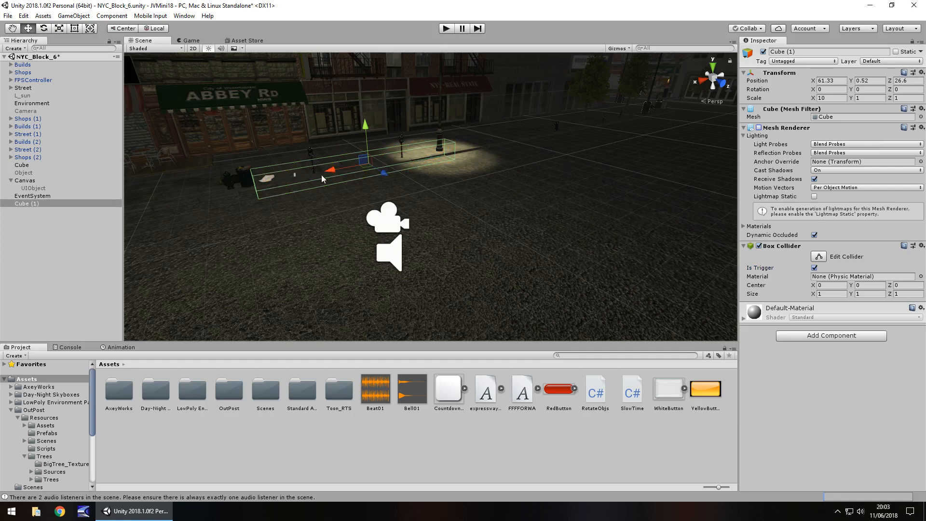
pyautogui.moveTo(443, 215)
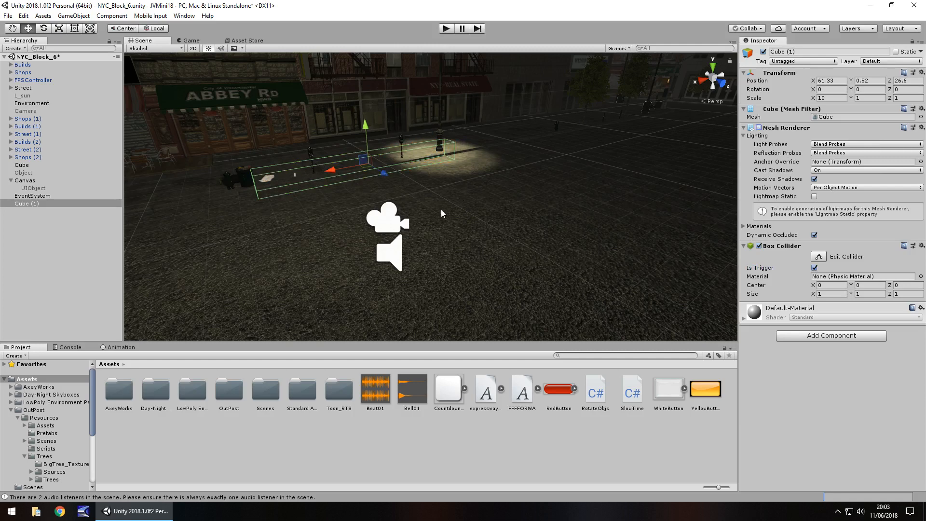
pyautogui.moveTo(367, 121)
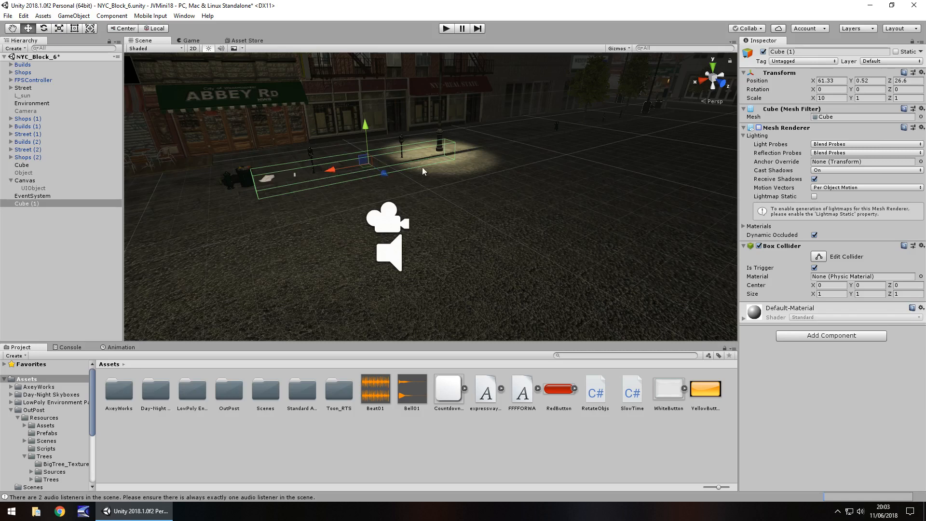
pyautogui.moveTo(262, 179)
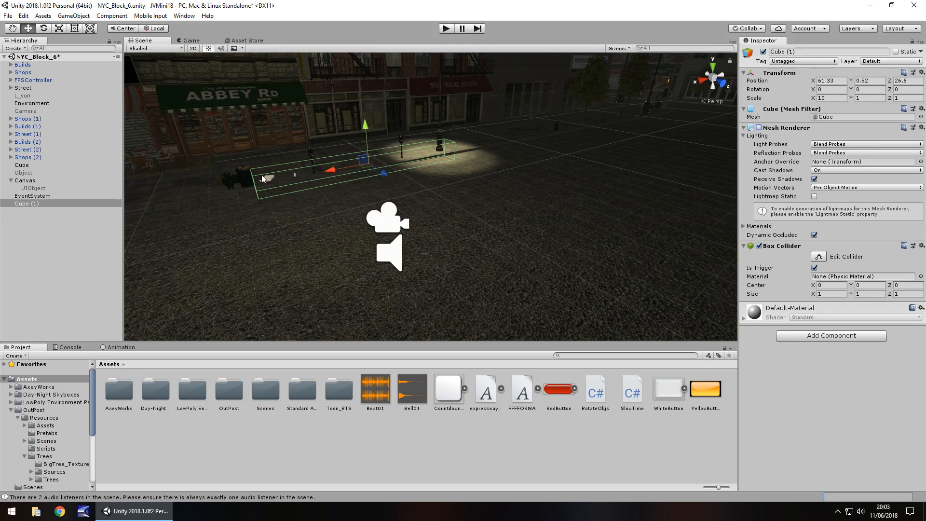
pyautogui.moveTo(321, 321)
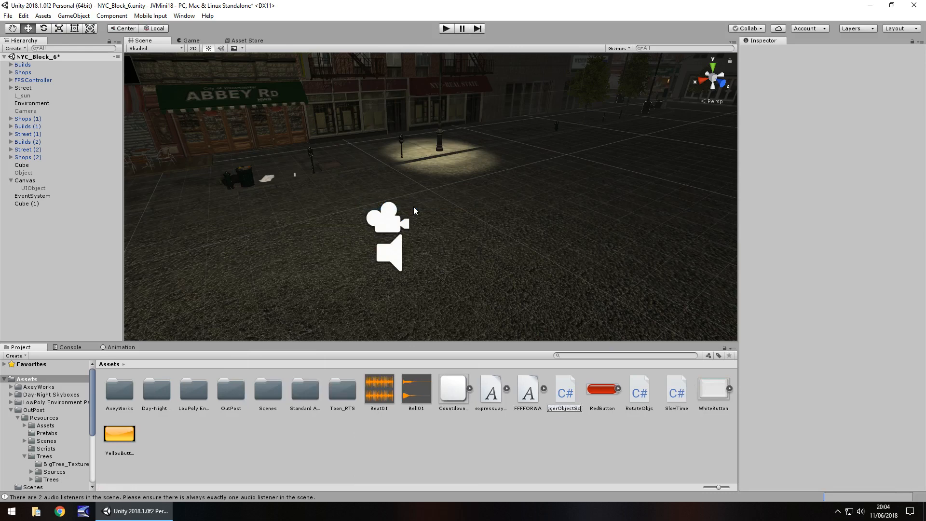
# - Name the new C# script TriggerObjectScript
pyautogui.click(677, 390)
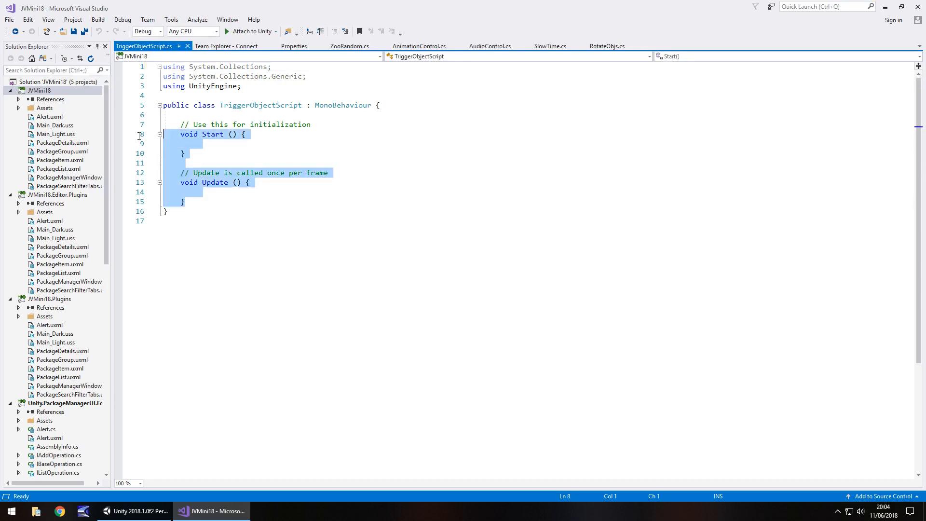
# - Replace the default Start and Update methods with a public GameObject adBoard field
pyautogui.press('Delete')
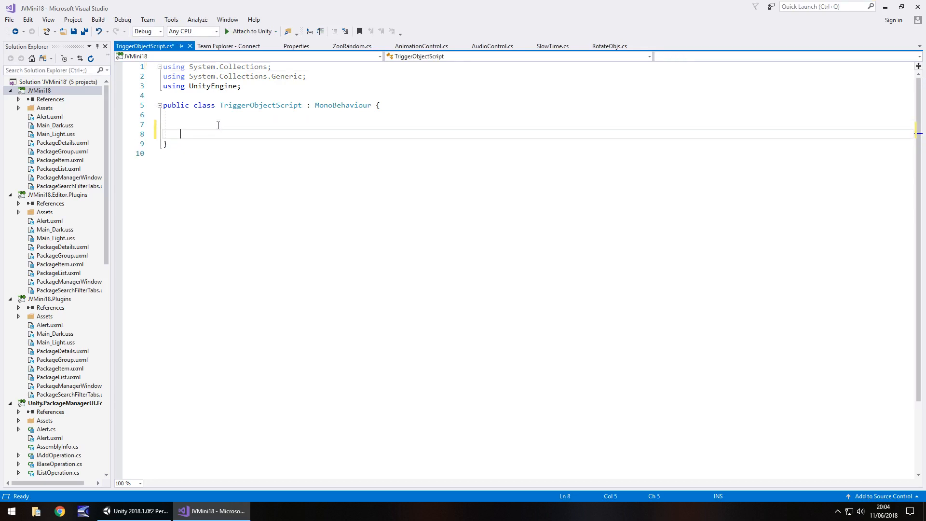
pyautogui.write('public GameObject')
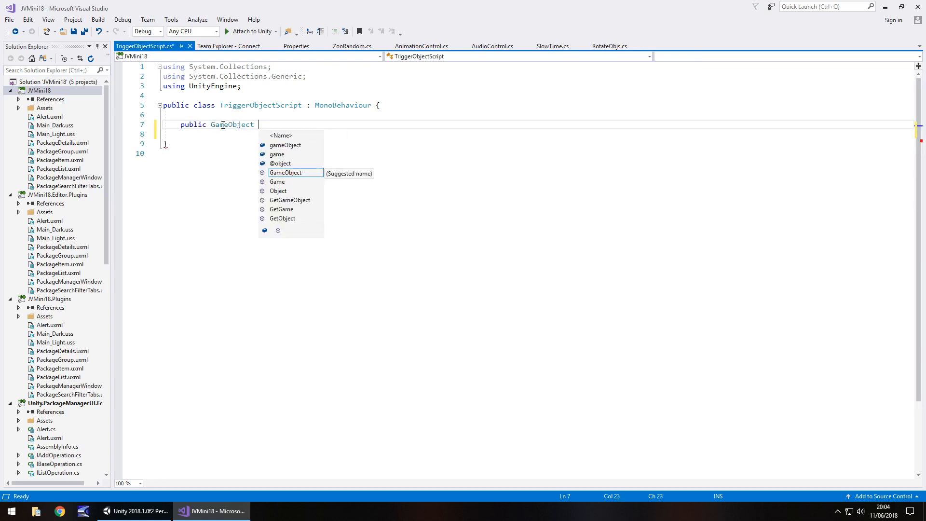
pyautogui.write('adBoard;')
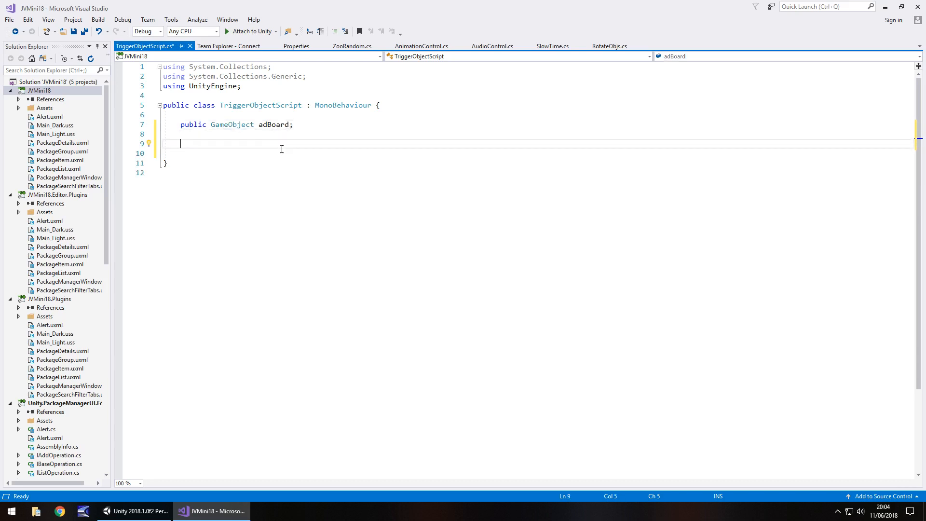
# - Write OnTriggerEnter calling adBoard.SetActive(true), save, and return to Unity
pyautogui.write('void')
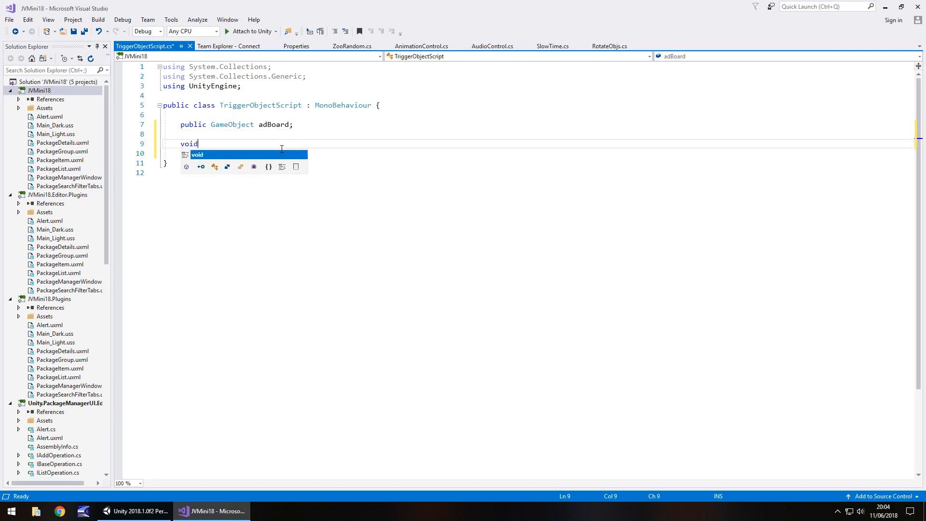
pyautogui.write('OnTriggerEnter(Collider other')
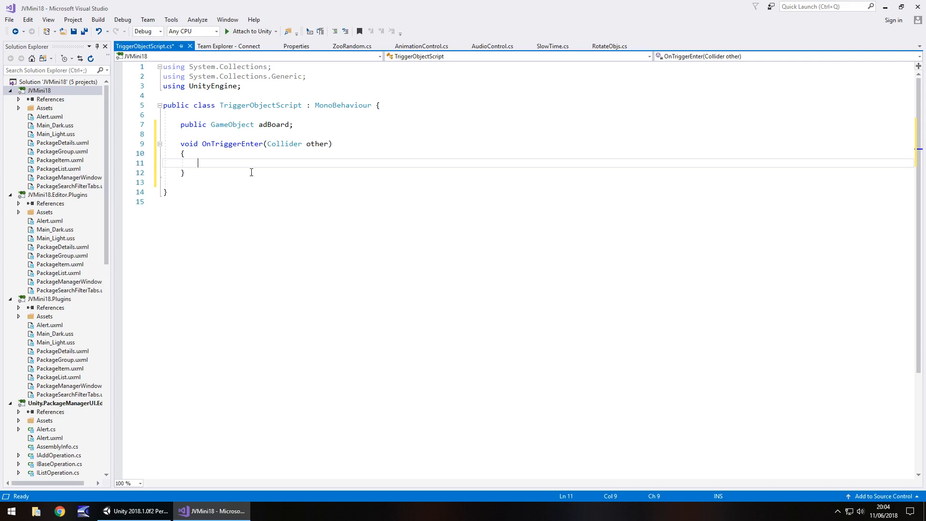
pyautogui.write('adBoard.SetActive(')
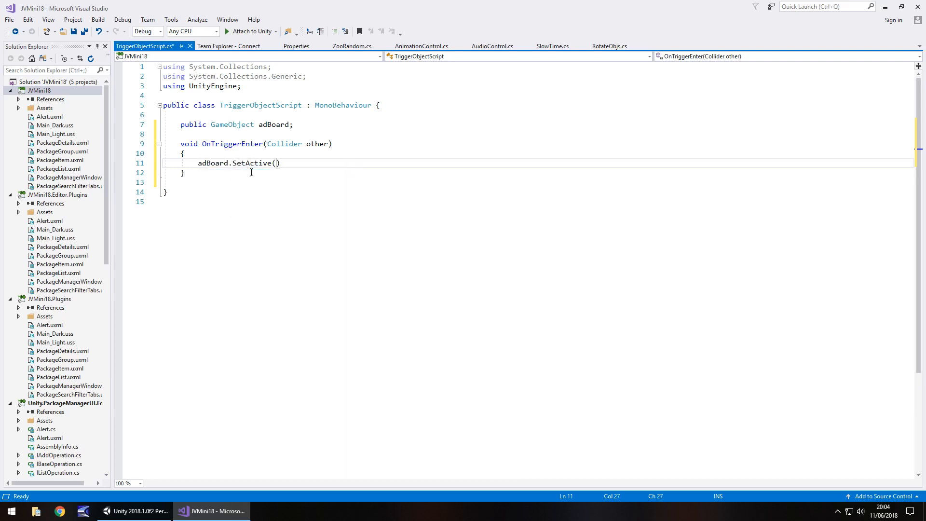
pyautogui.write('p')
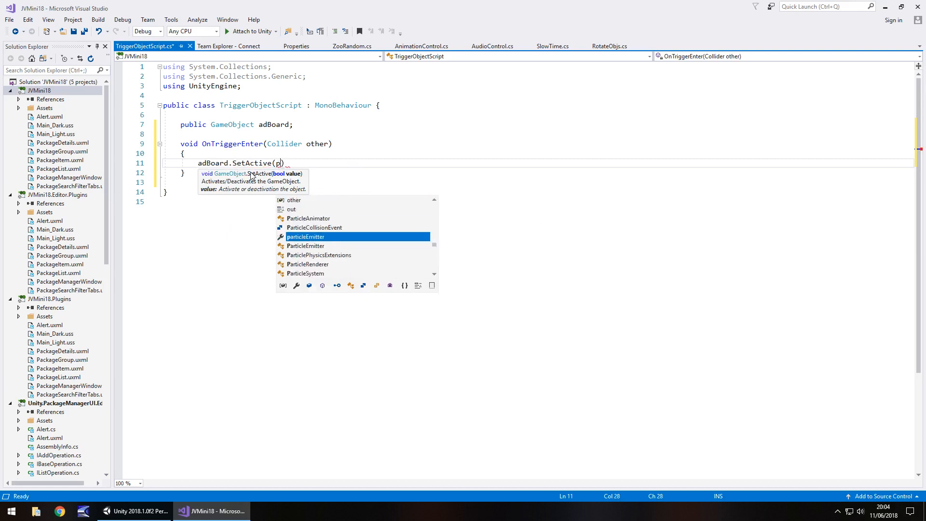
pyautogui.write('true);')
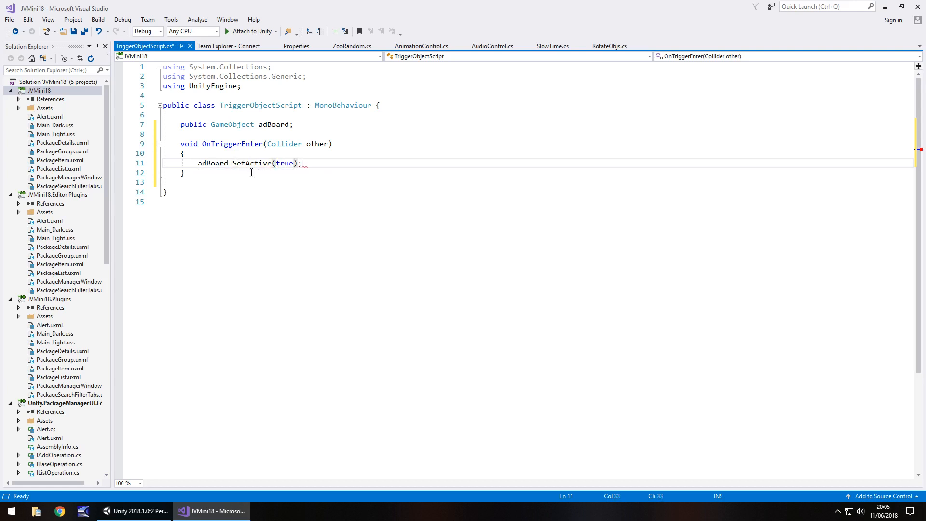
pyautogui.press('ctrl+s')
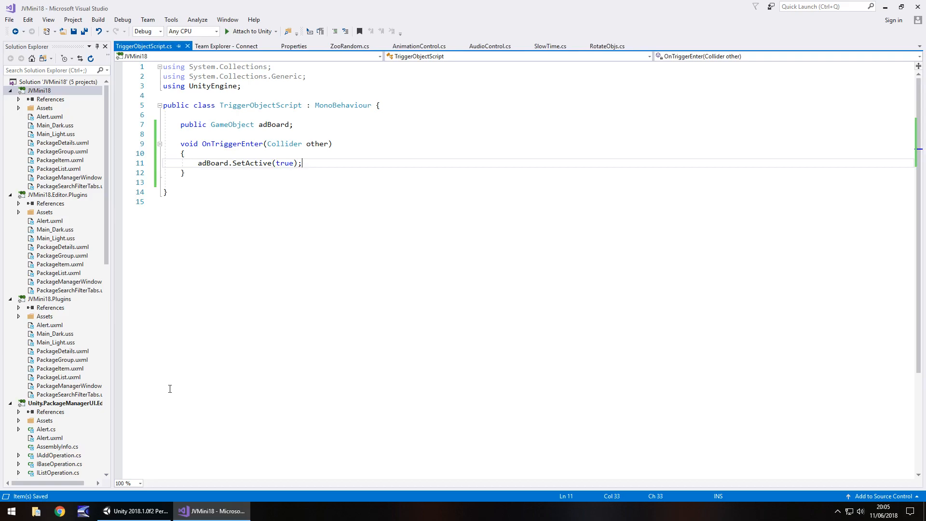
pyautogui.click(133, 511)
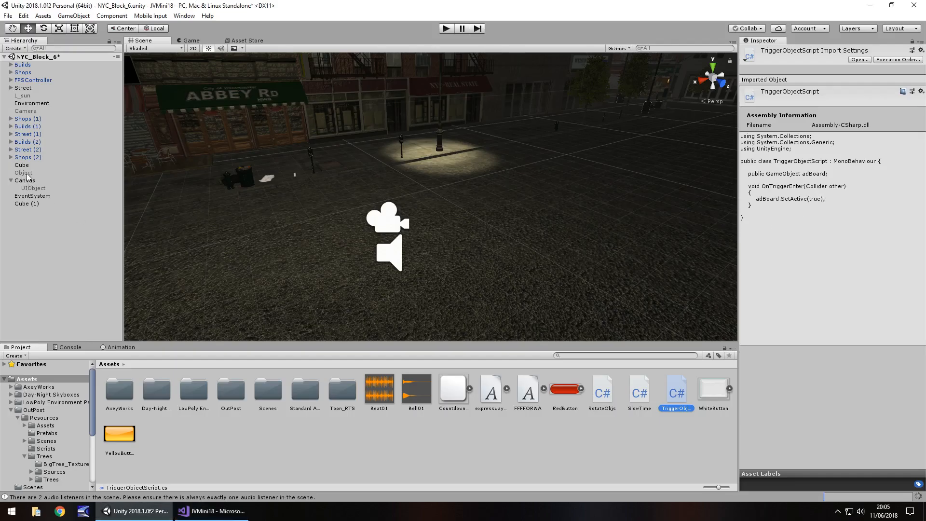
# - Rename the trigger cube to Trigger and attach TriggerObjectScript to it
pyautogui.click(24, 172)
pyautogui.write('Trigger')
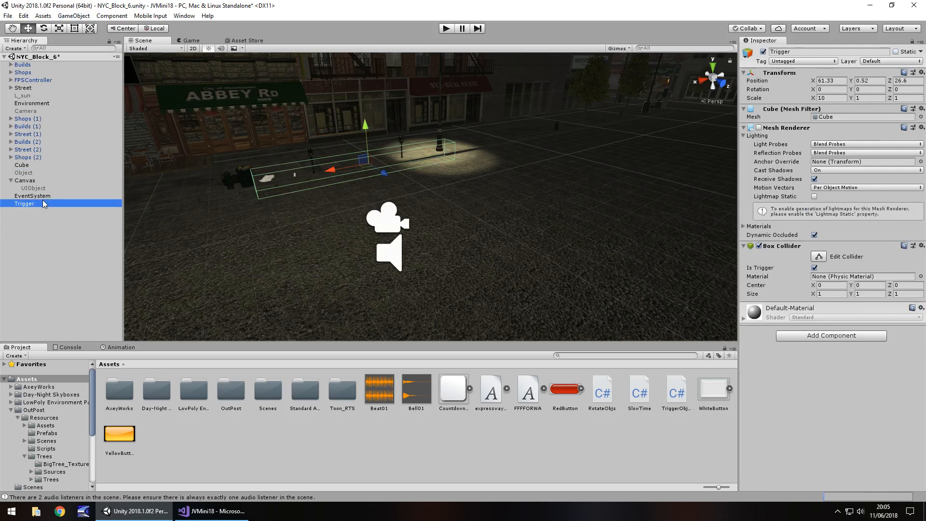
pyautogui.moveTo(676, 439)
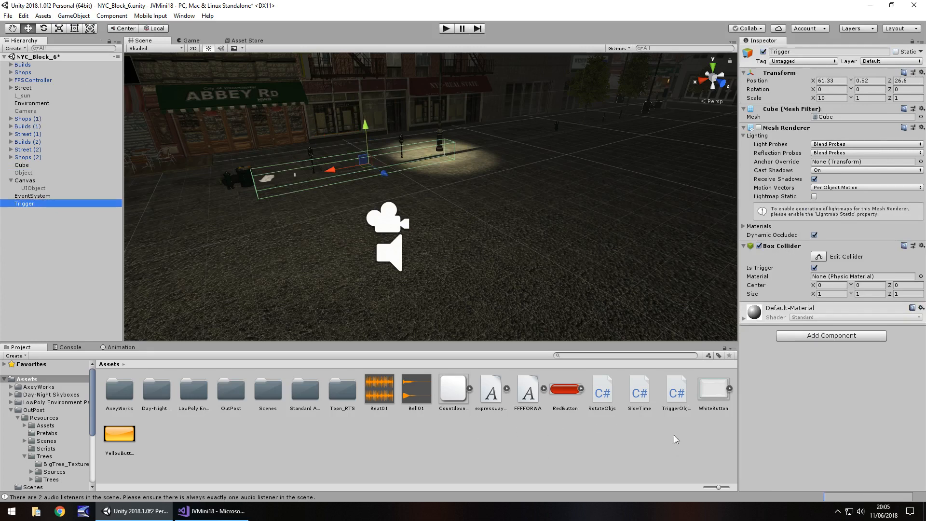
pyautogui.doubleClick(24, 203)
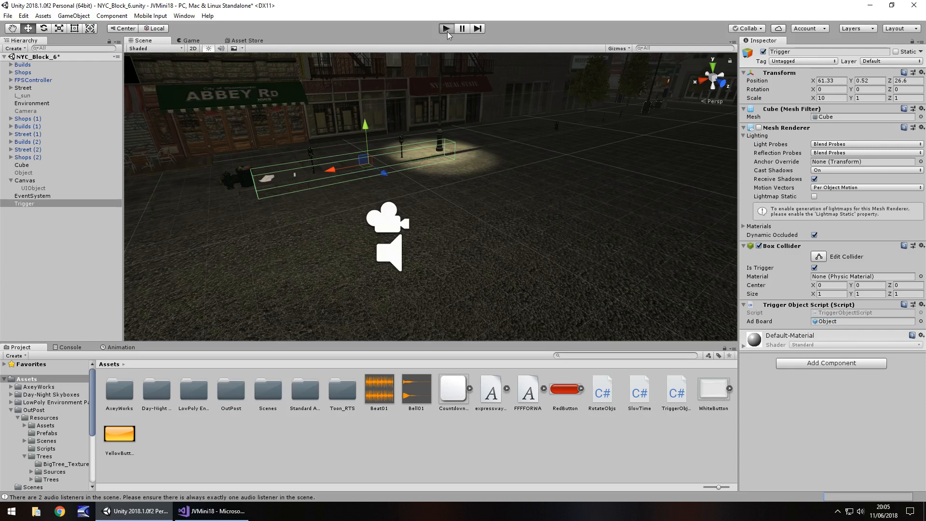
pyautogui.click(444, 28)
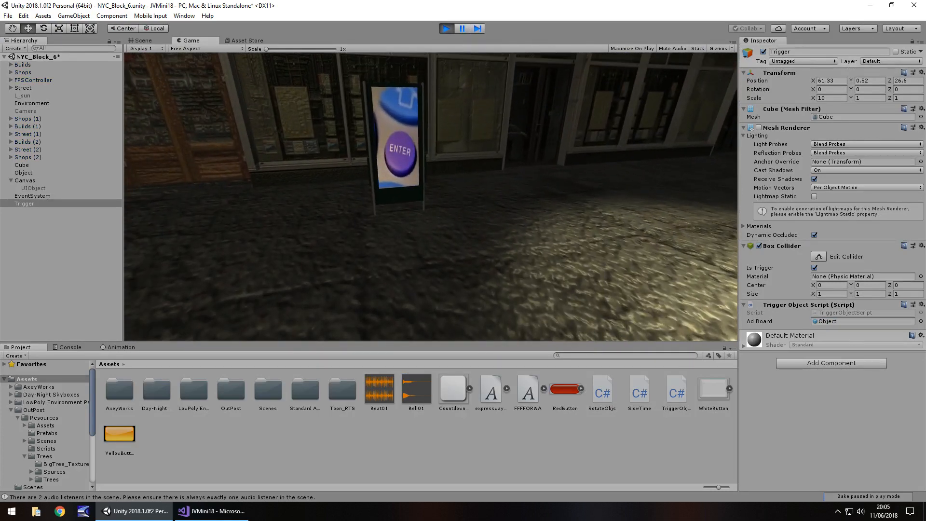
pyautogui.click(141, 41)
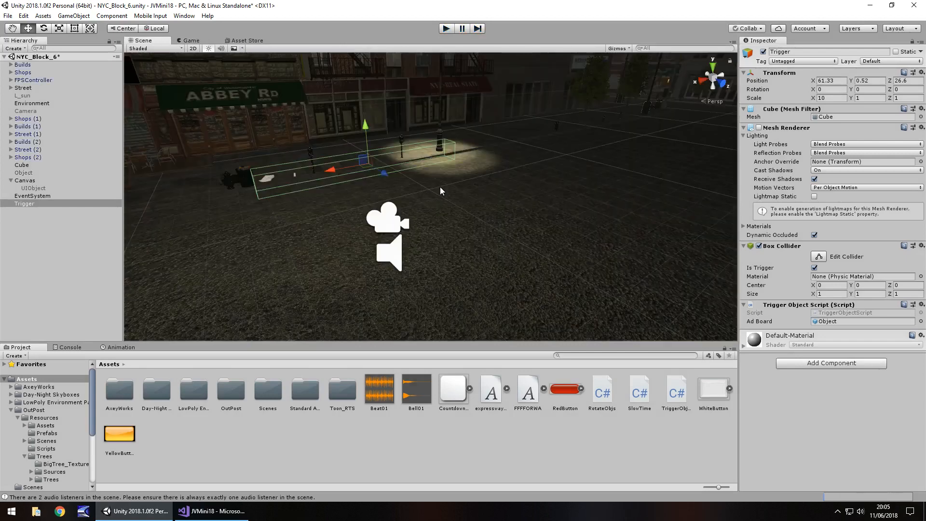
pyautogui.moveTo(320, 316)
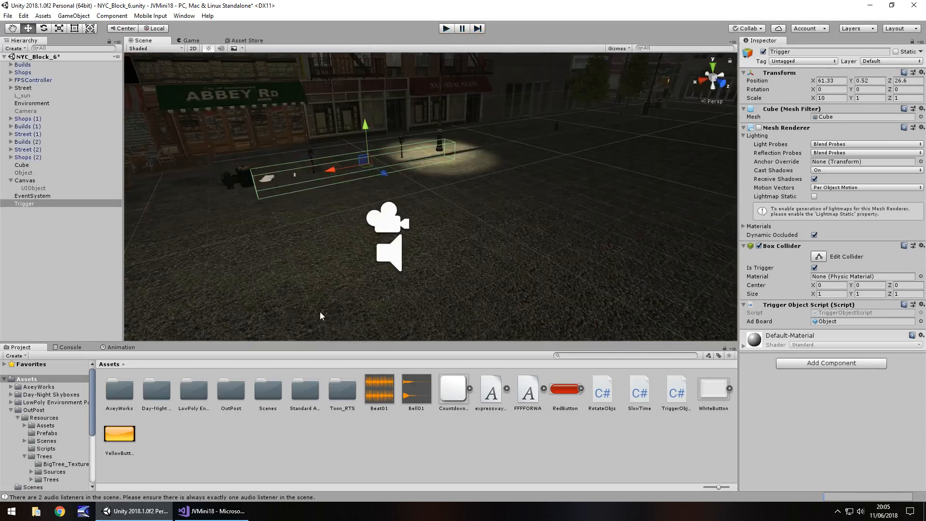
pyautogui.moveTo(64, 96)
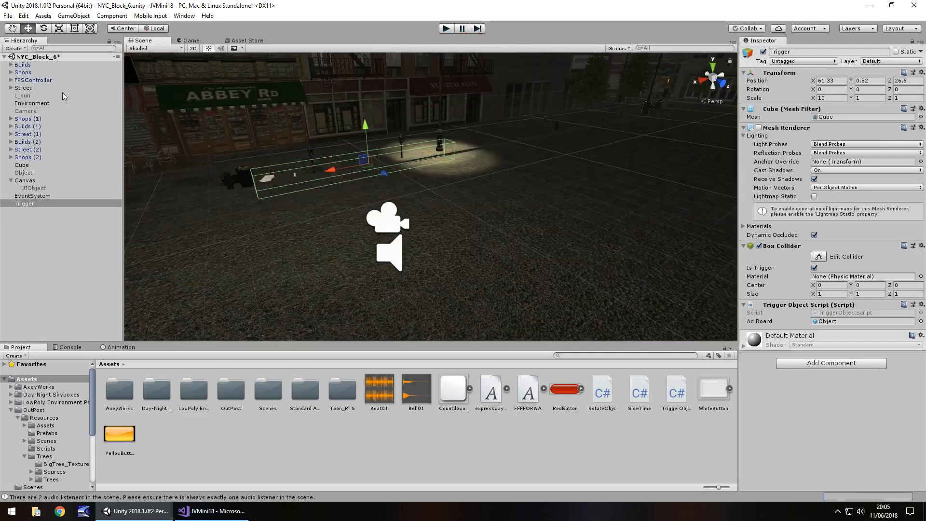
# - Untick Play On Awake on SoundObject's Bell01 audio source and return to the script
pyautogui.click(38, 96)
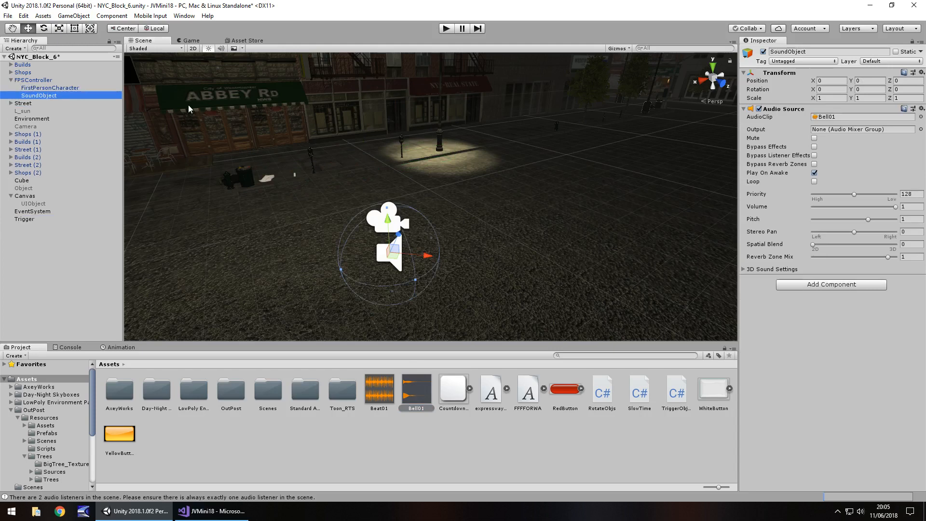
pyautogui.click(814, 173)
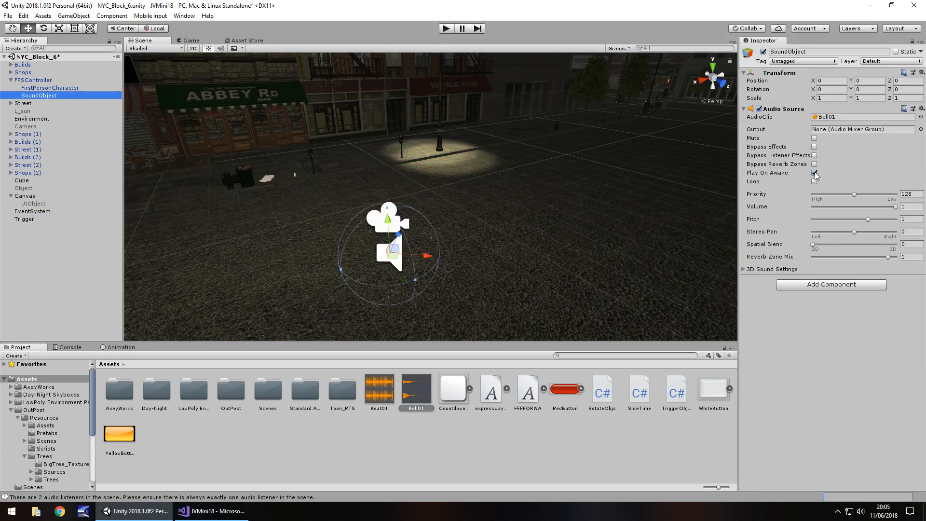
pyautogui.click(814, 173)
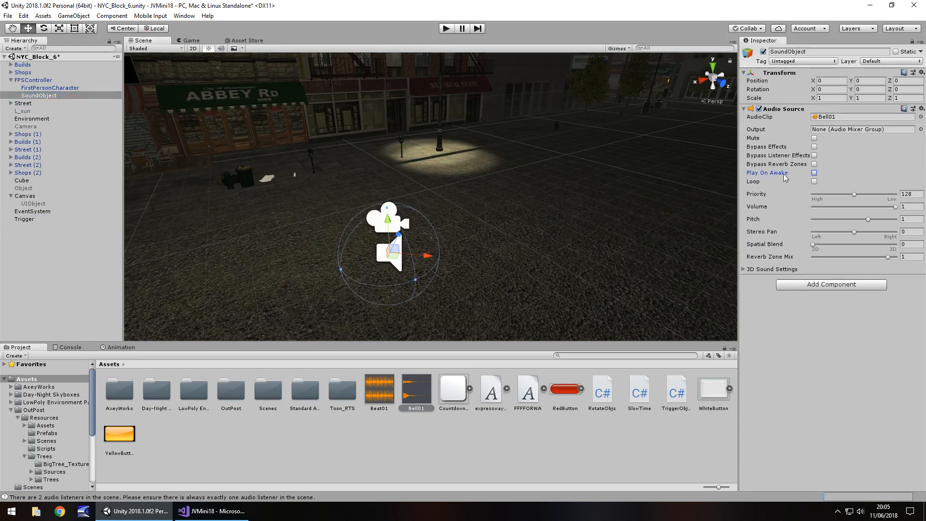
pyautogui.click(210, 511)
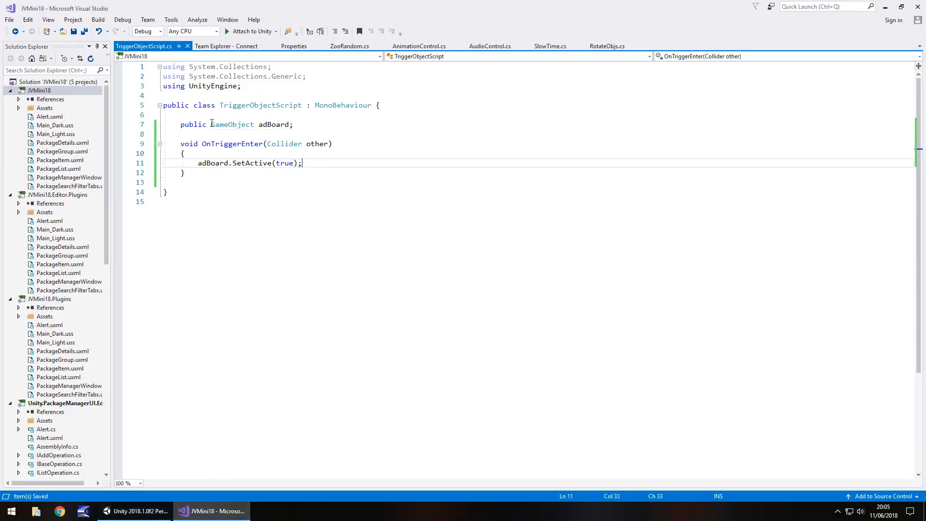
# - Declare a public AudioSource theBell field below adBoard
pyautogui.click(293, 125)
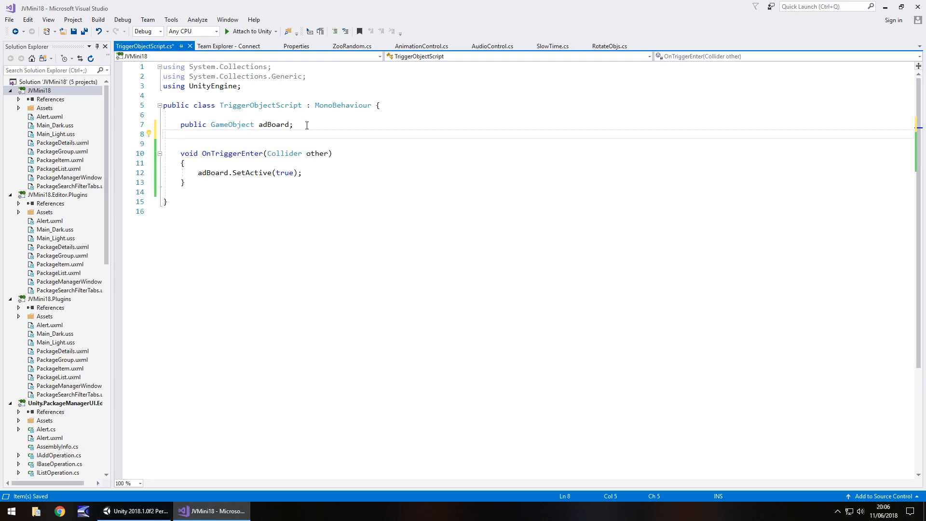
pyautogui.write('public')
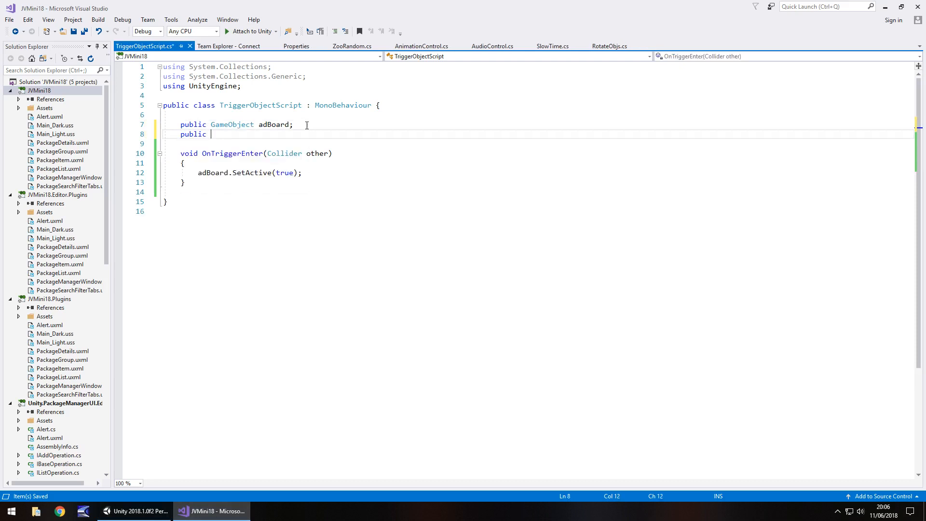
pyautogui.write('Audu')
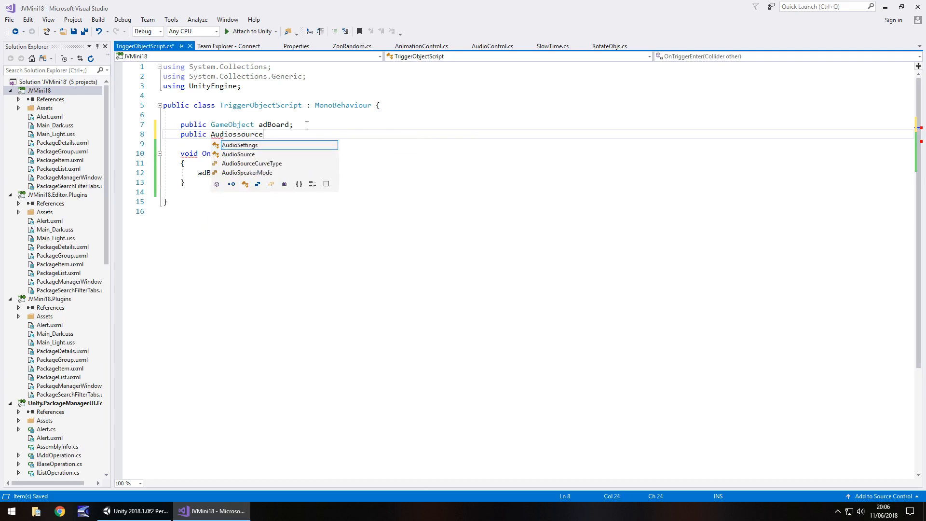
pyautogui.press('BackSpace')
pyautogui.write('S')
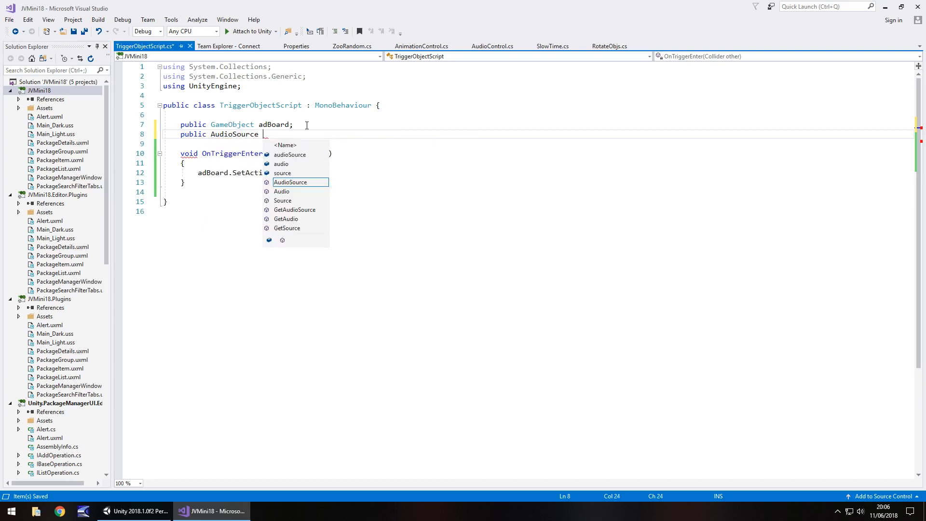
pyautogui.write('theB')
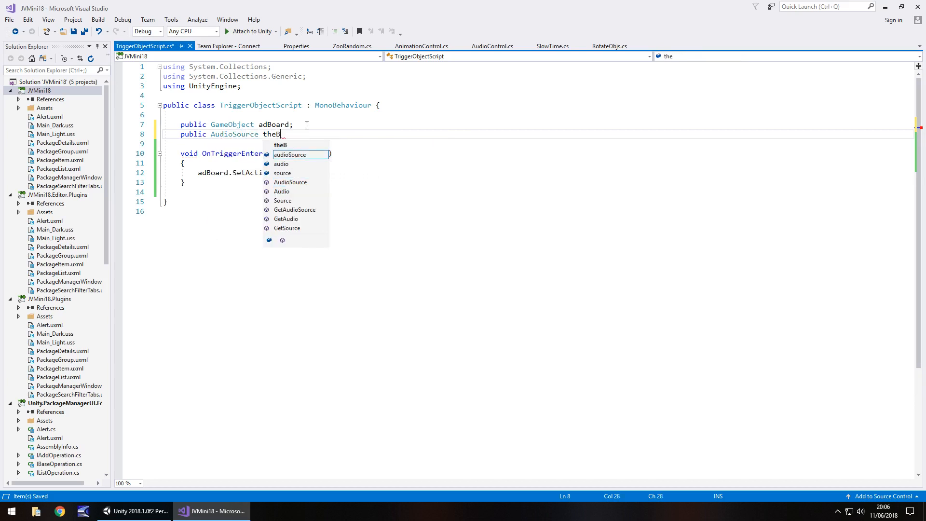
pyautogui.write('ell;')
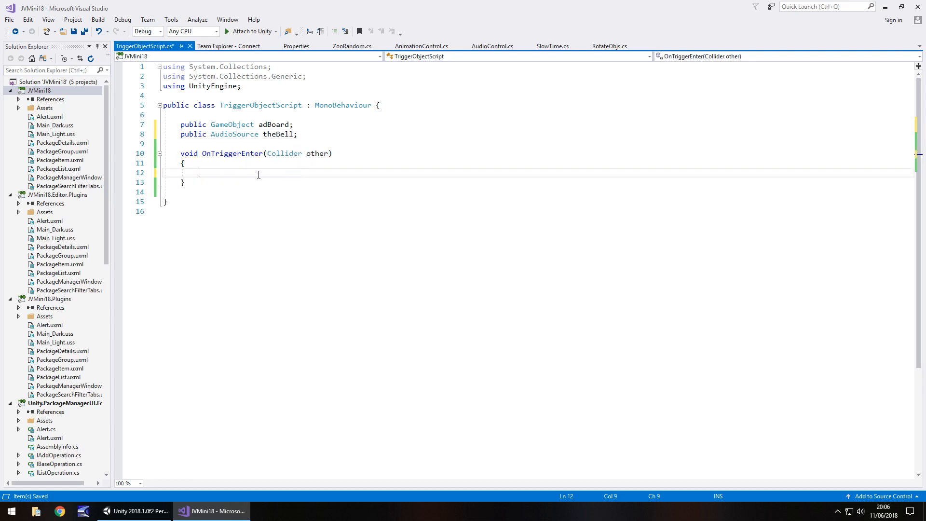
# - Make OnTriggerEnter call theBell.Play() instead of activating adBoard
pyautogui.write('theBell')
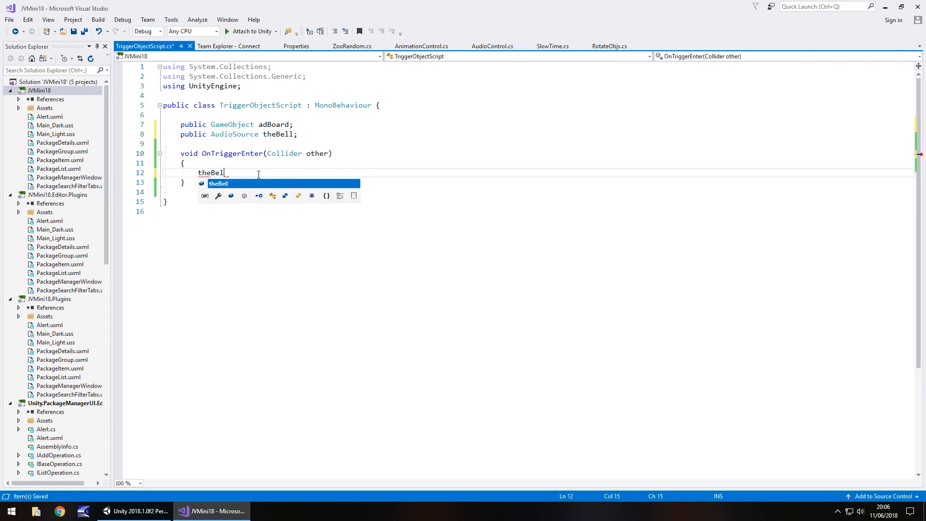
pyautogui.write('.Play()')
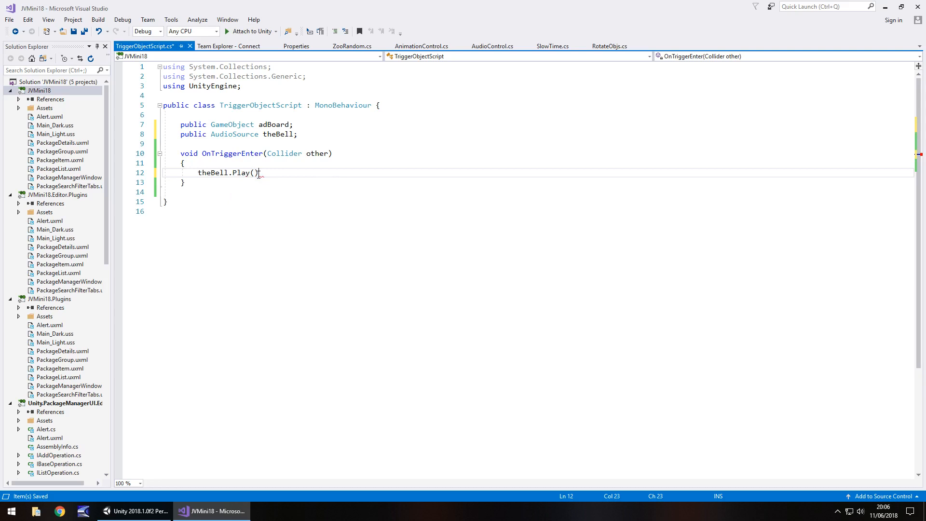
pyautogui.write(';')
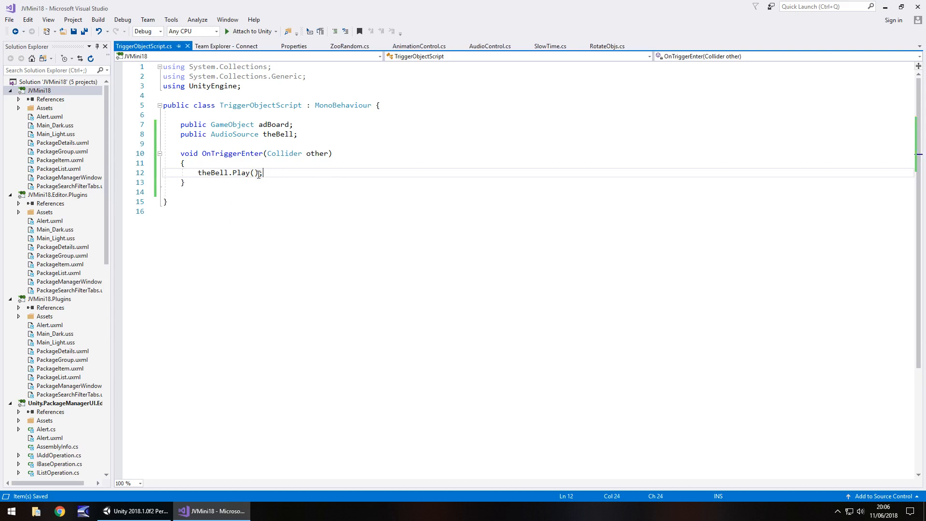
# - Assign SoundObject as the Trigger script's The Bell audio source
pyautogui.click(136, 511)
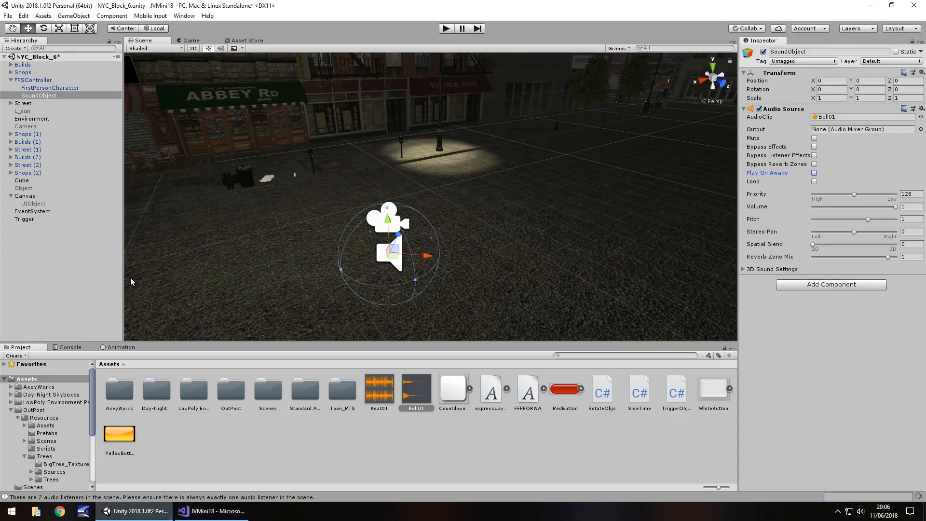
pyautogui.moveTo(186, 185)
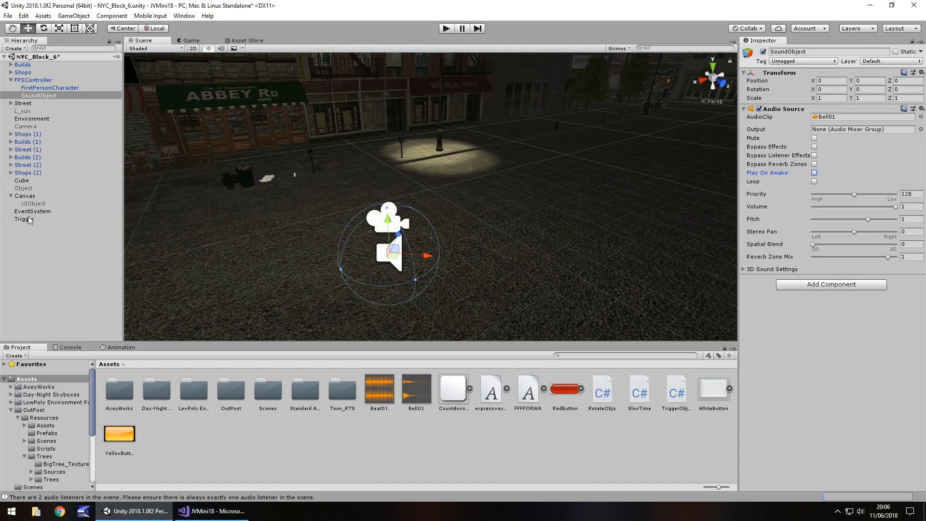
pyautogui.click(23, 219)
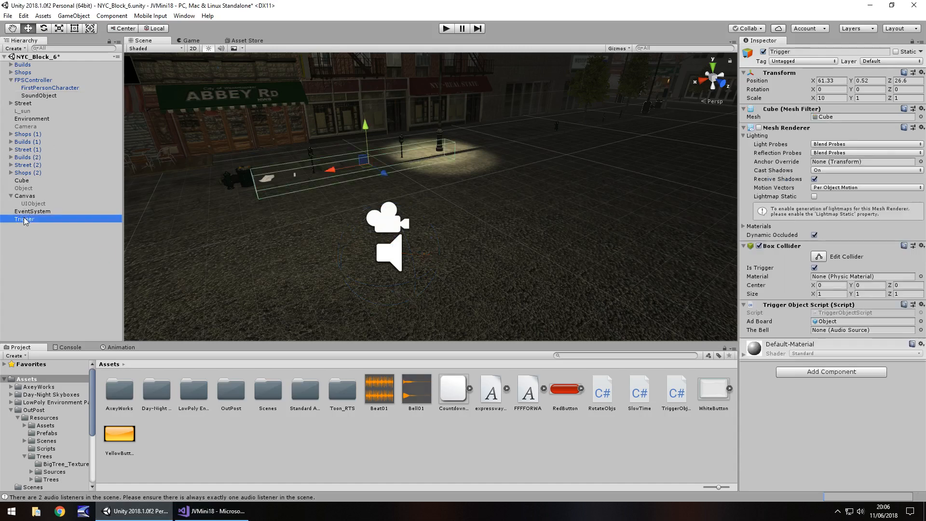
pyautogui.moveTo(37, 106)
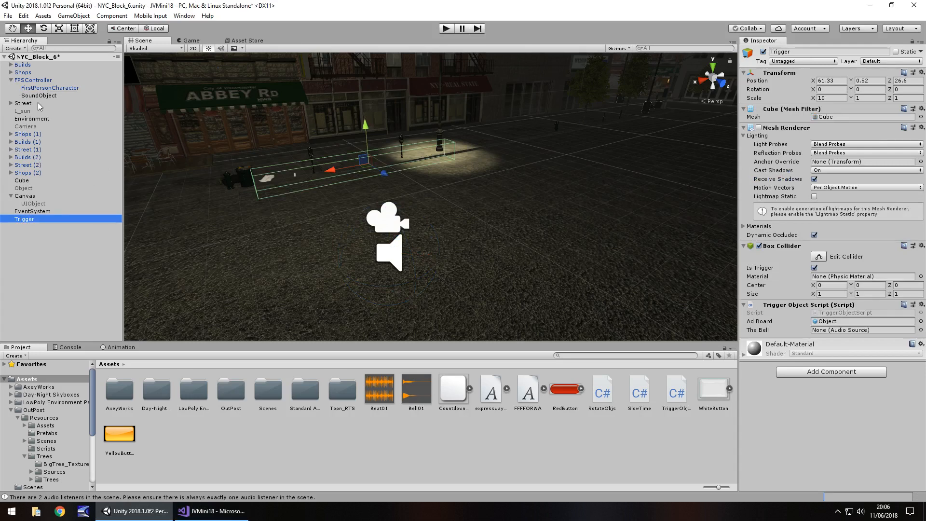
pyautogui.click(862, 330)
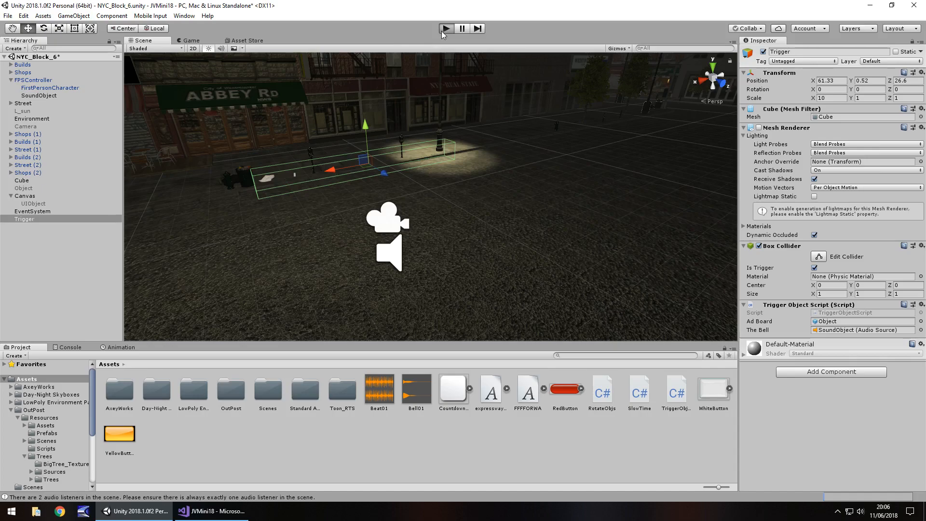
# - Test-run the scene to check the bell trigger, then stop
pyautogui.click(446, 28)
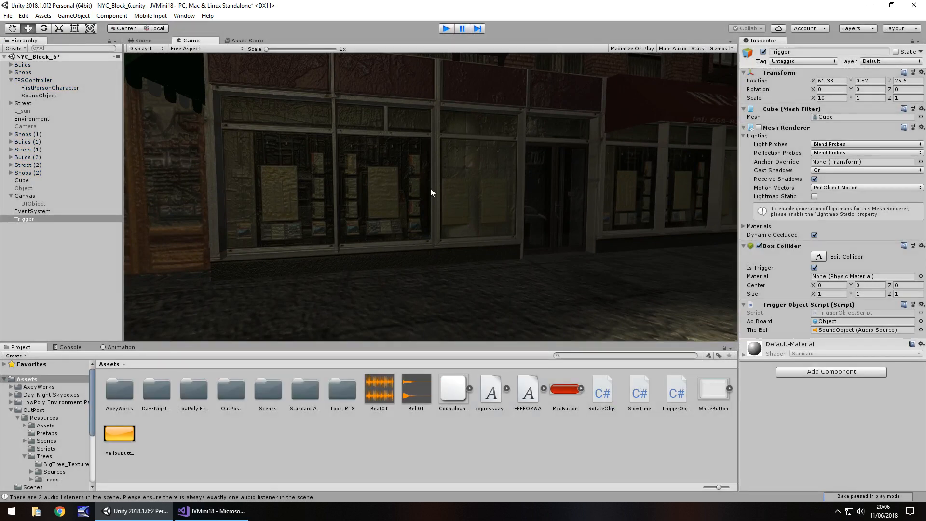
pyautogui.click(141, 41)
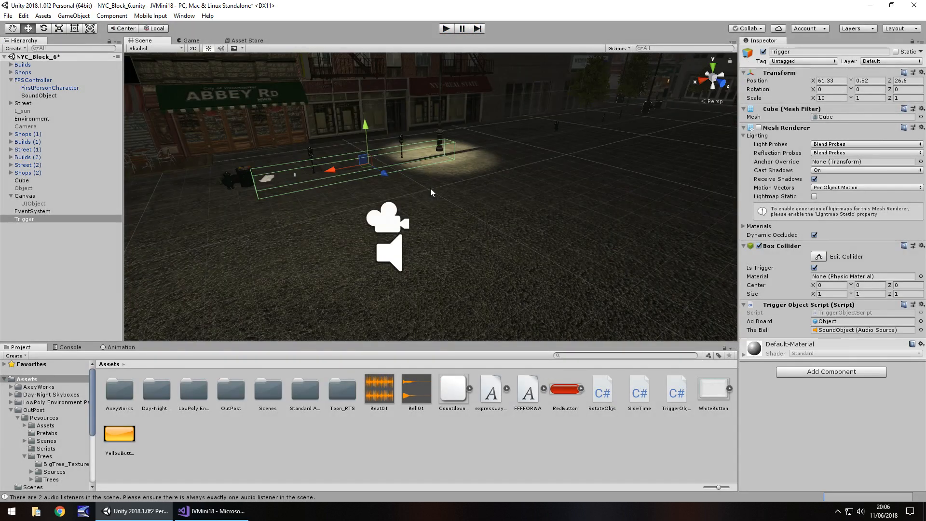
pyautogui.moveTo(257, 219)
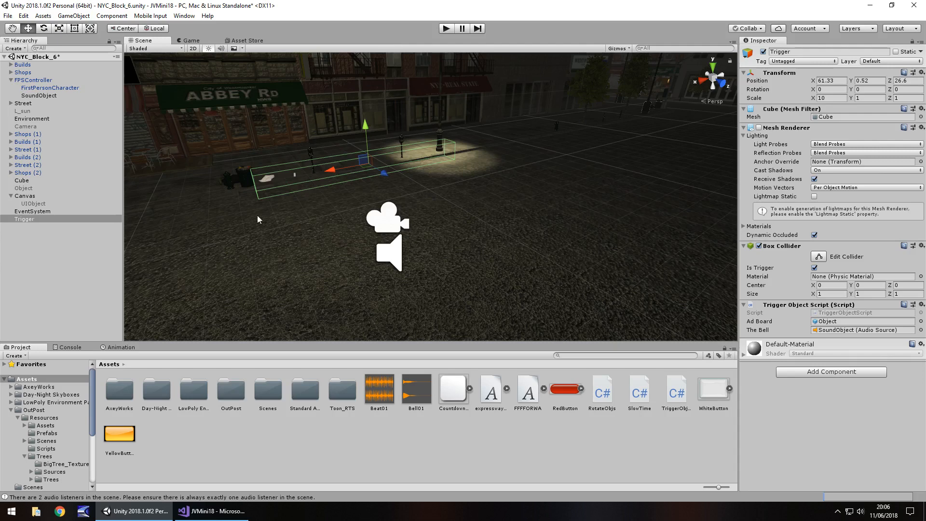
pyautogui.moveTo(93, 229)
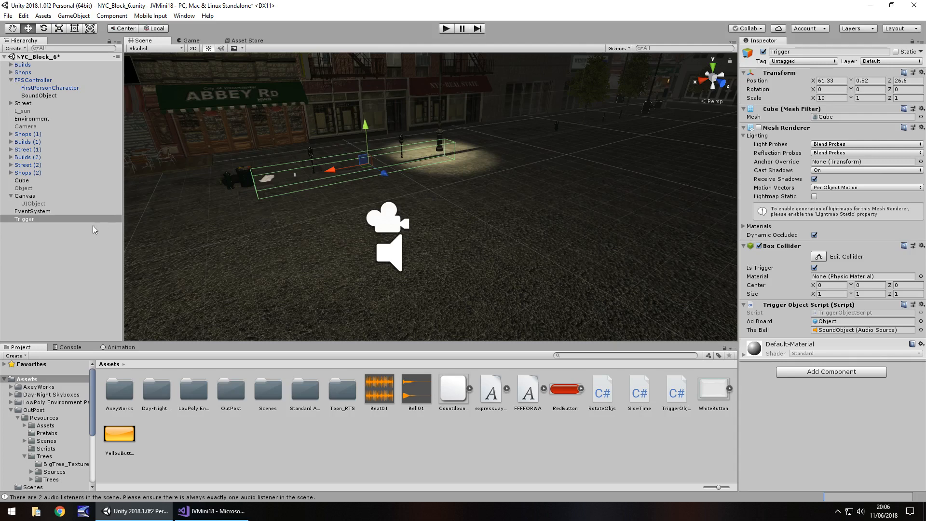
# - Set UIObject's on-screen text to "Ding! Ad Board Is Here"
pyautogui.click(34, 204)
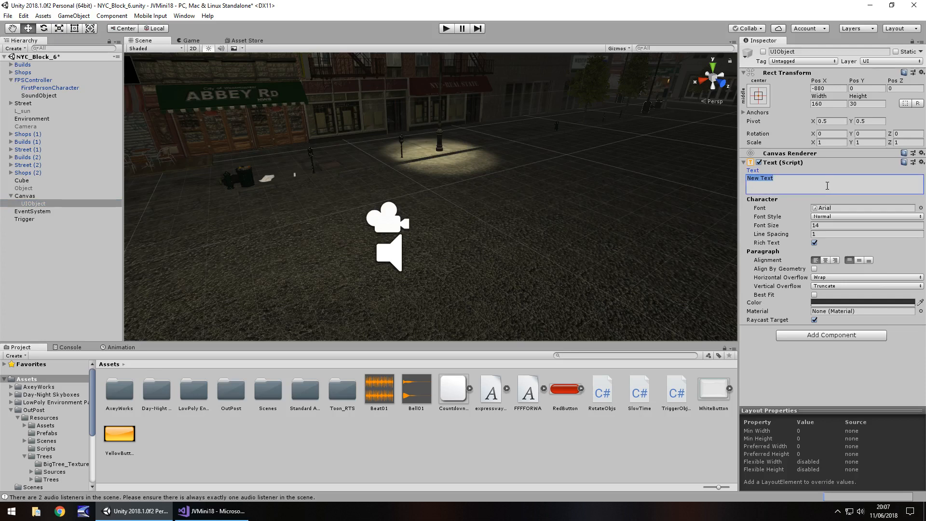
pyautogui.write('D')
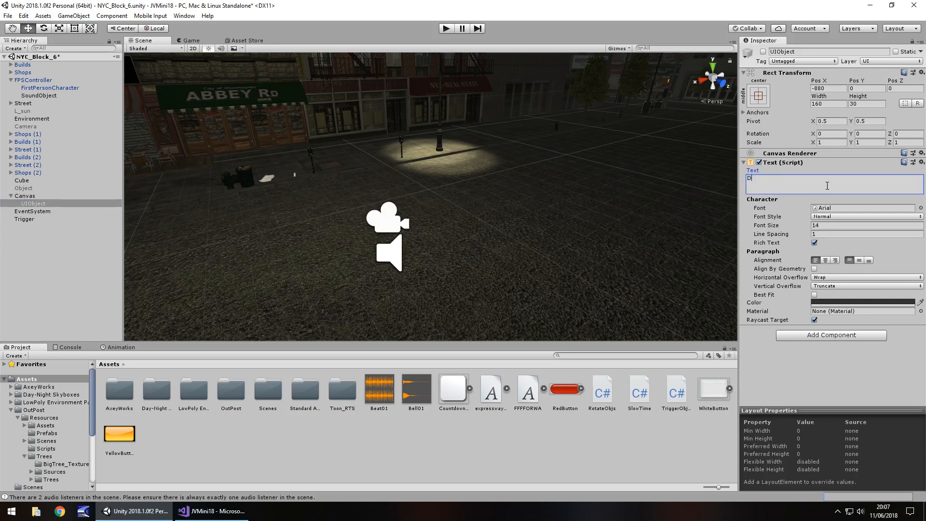
pyautogui.write('ing!')
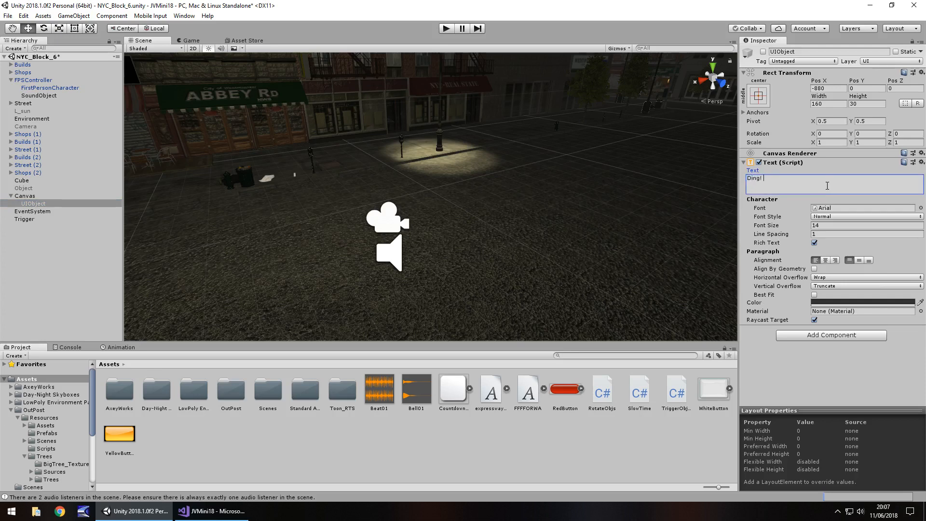
pyautogui.write('Ad B')
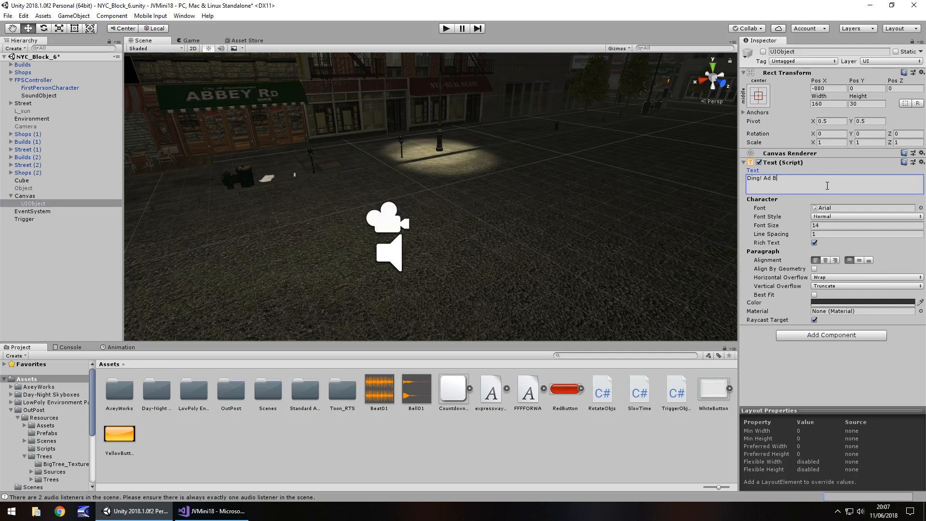
pyautogui.write('oard Is Here')
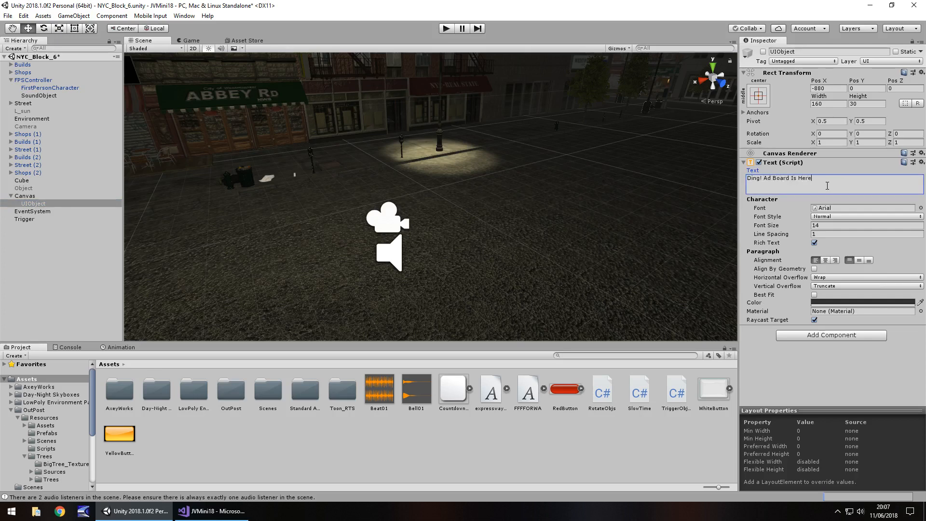
pyautogui.click(827, 88)
pyautogui.write('0')
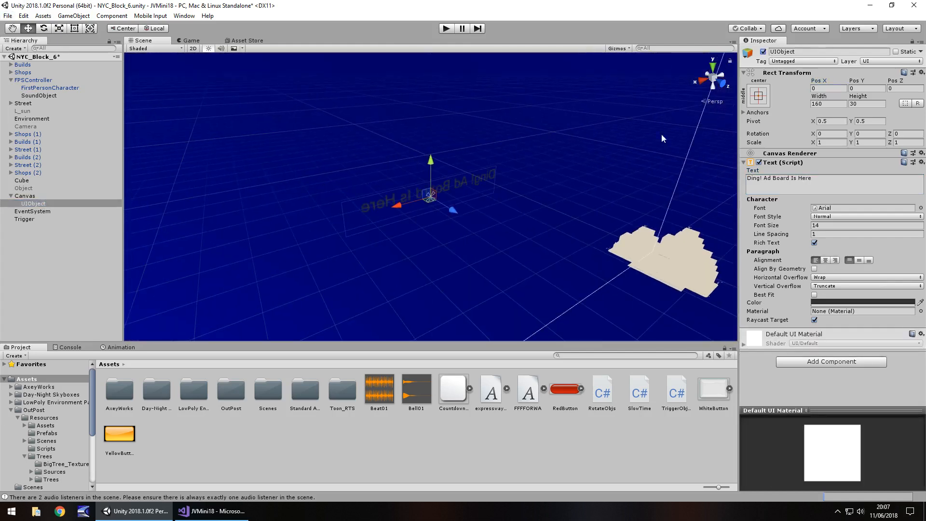
pyautogui.moveTo(856, 273)
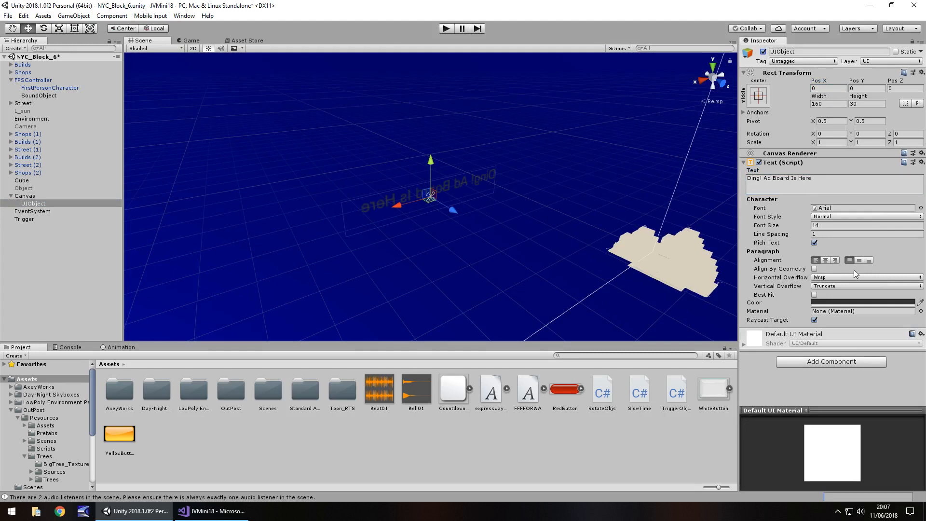
# - Make the text colour white (FFFFFF), then review the Cube and Trigger objects
pyautogui.click(860, 302)
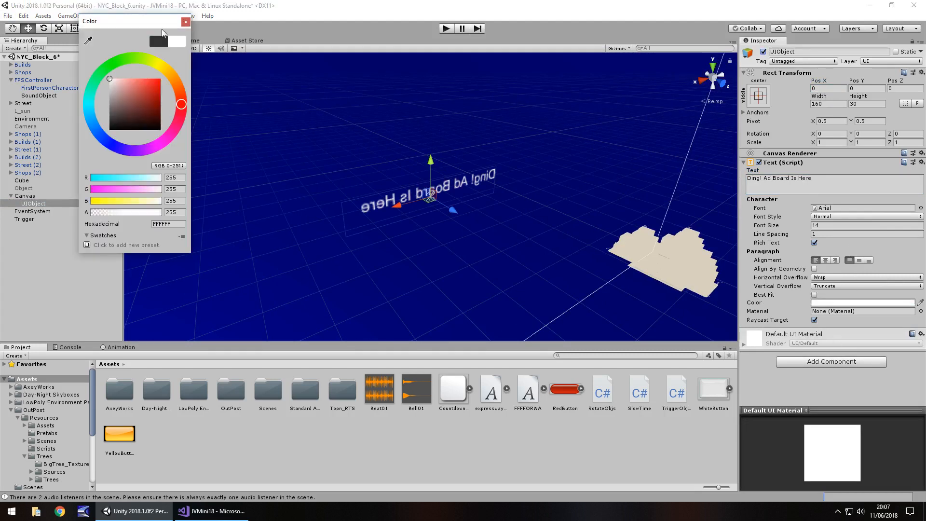
pyautogui.click(185, 23)
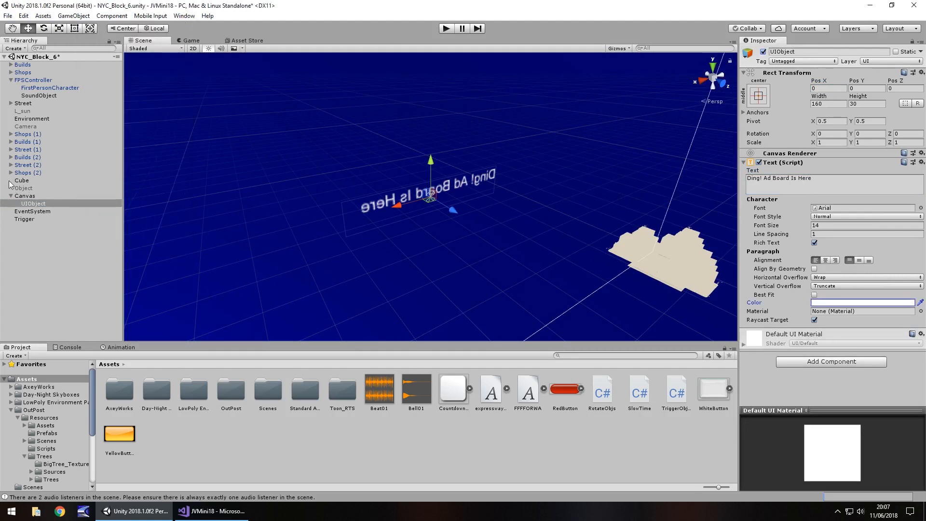
pyautogui.click(21, 181)
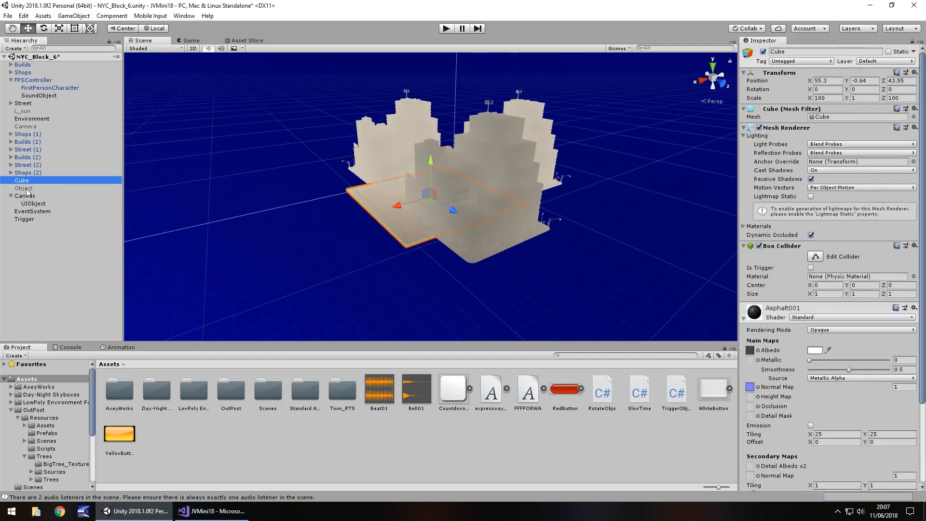
pyautogui.click(25, 219)
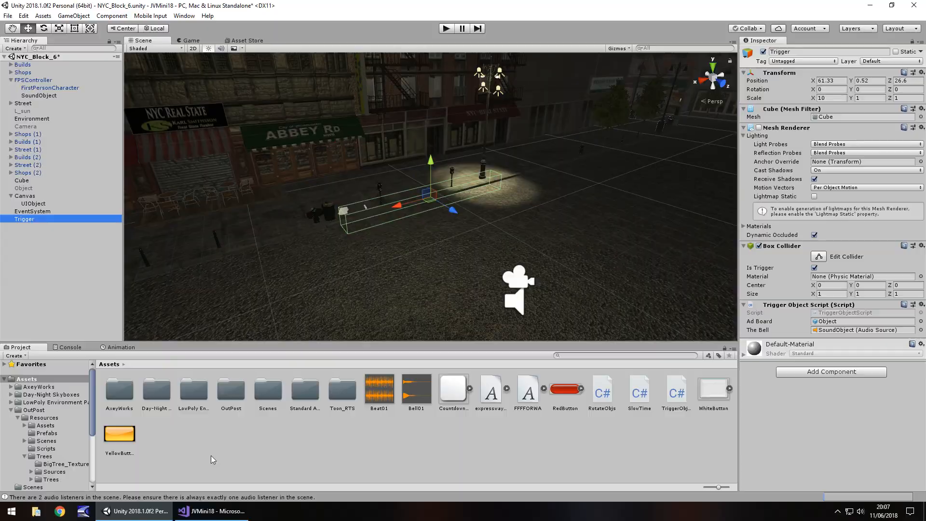
# - Declare a public GameObject theText field in TriggerObjectScript
pyautogui.click(209, 511)
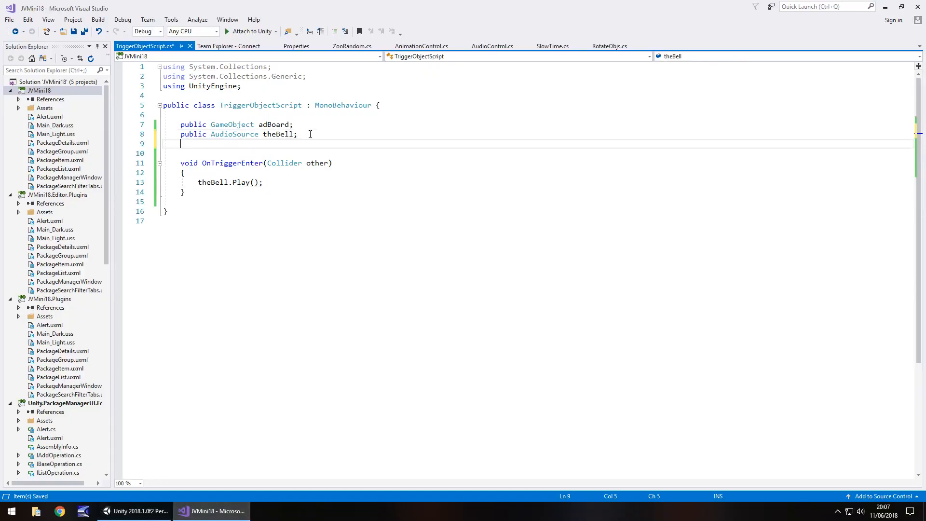
pyautogui.write('public')
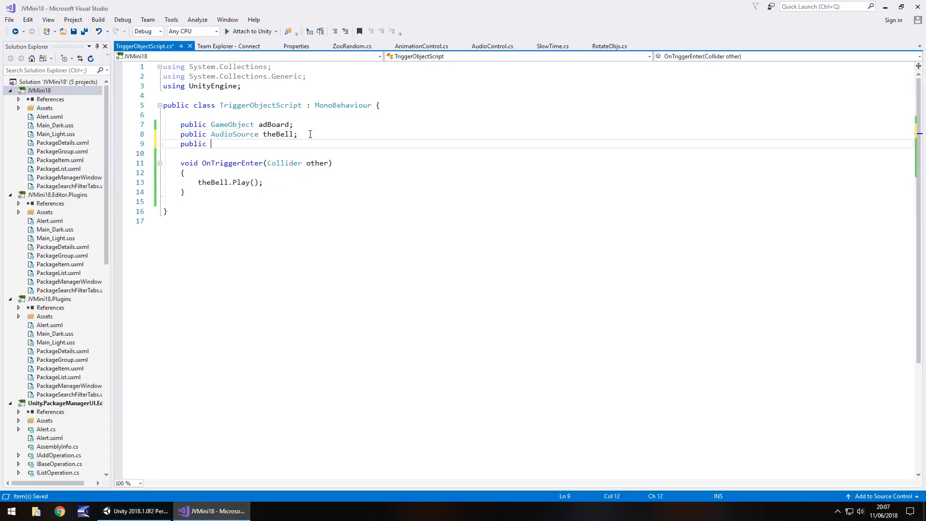
pyautogui.write('GameObject theText;')
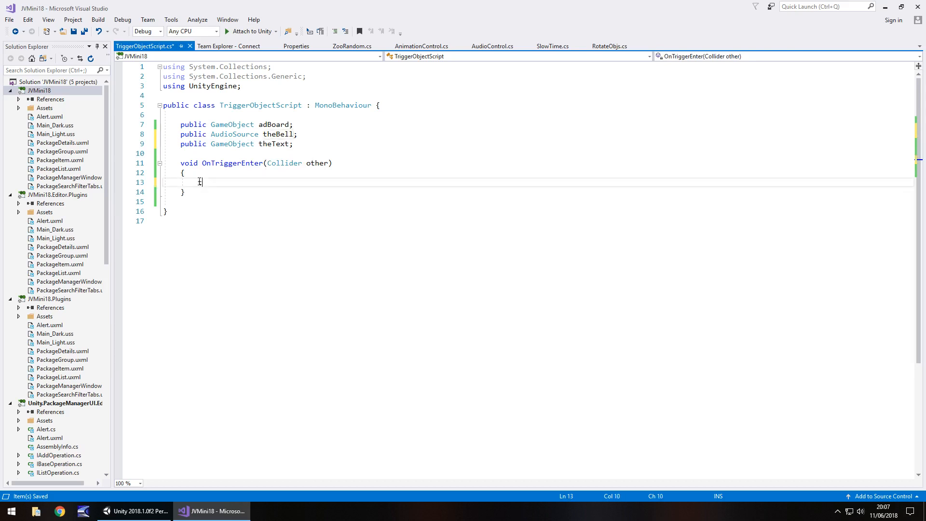
# - Make OnTriggerEnter call theText.SetActive(true), then return to Unity
pyautogui.write('theText')
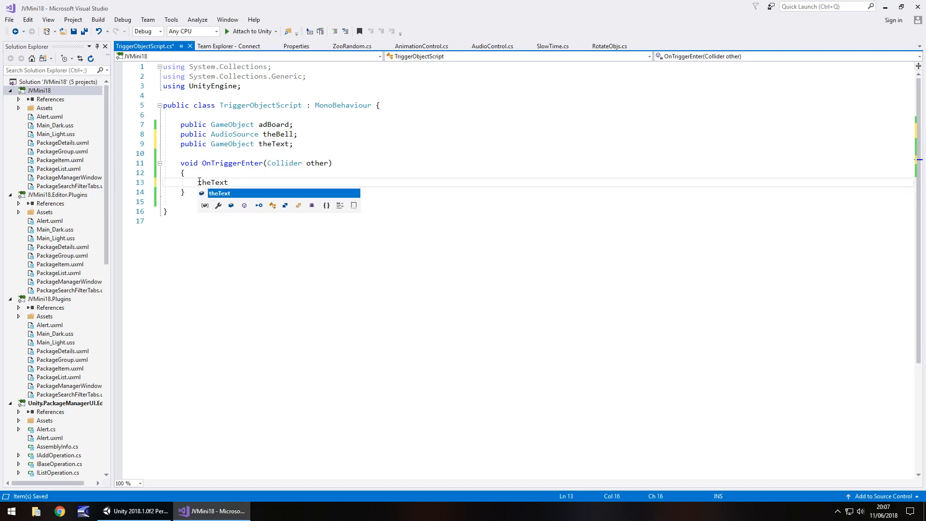
pyautogui.write('.SetActive')
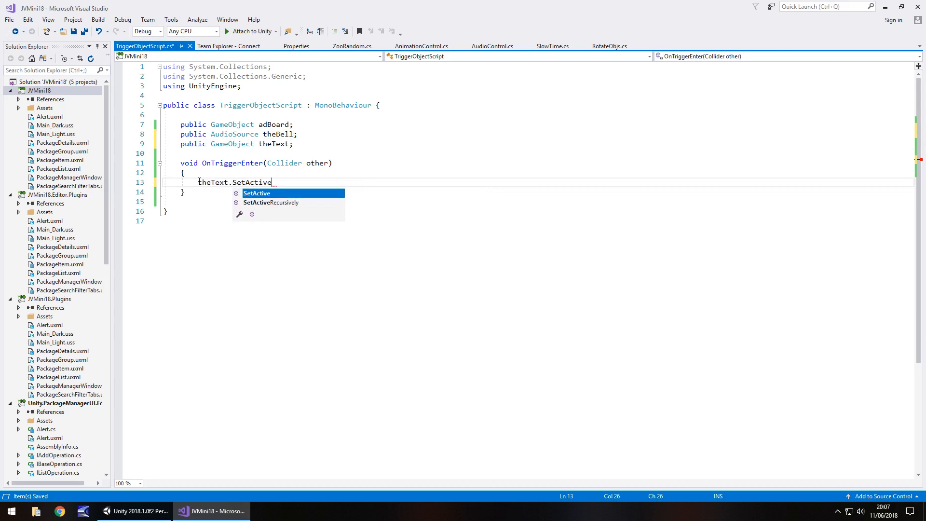
pyautogui.write('(true);')
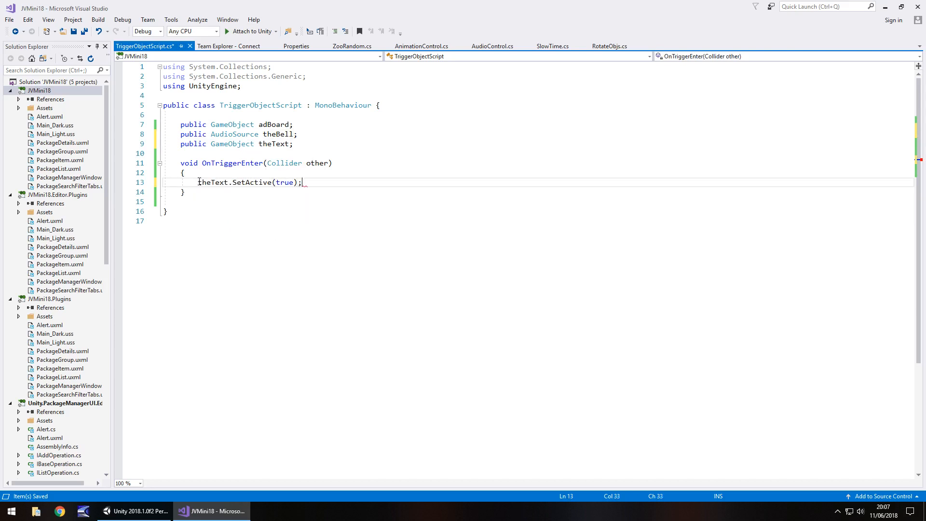
pyautogui.click(135, 512)
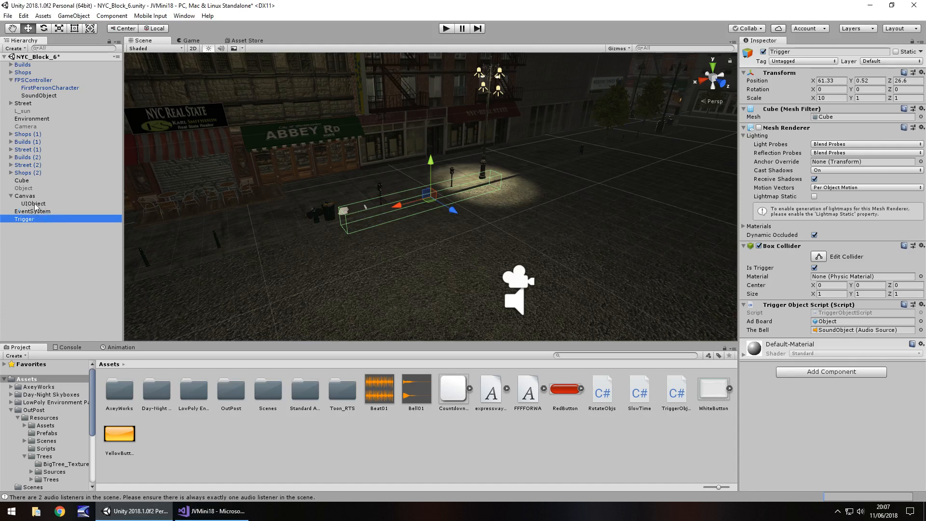
# - Assign UIObject as the Trigger's The Text and test-run so the ad board message appears
pyautogui.click(33, 203)
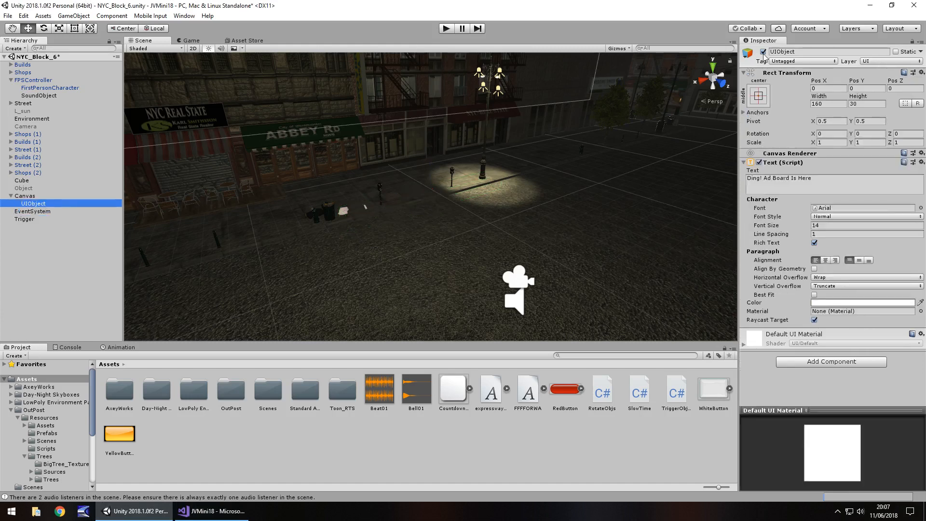
pyautogui.click(24, 219)
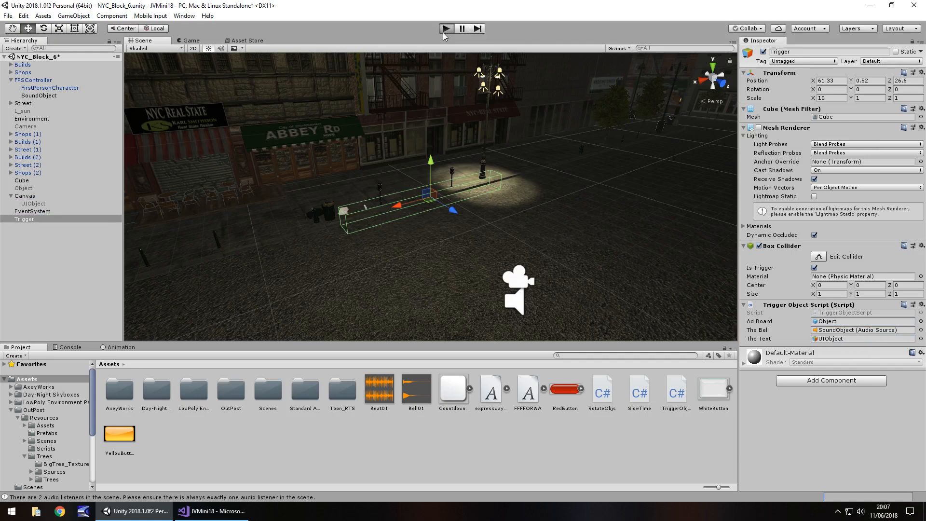
pyautogui.click(446, 28)
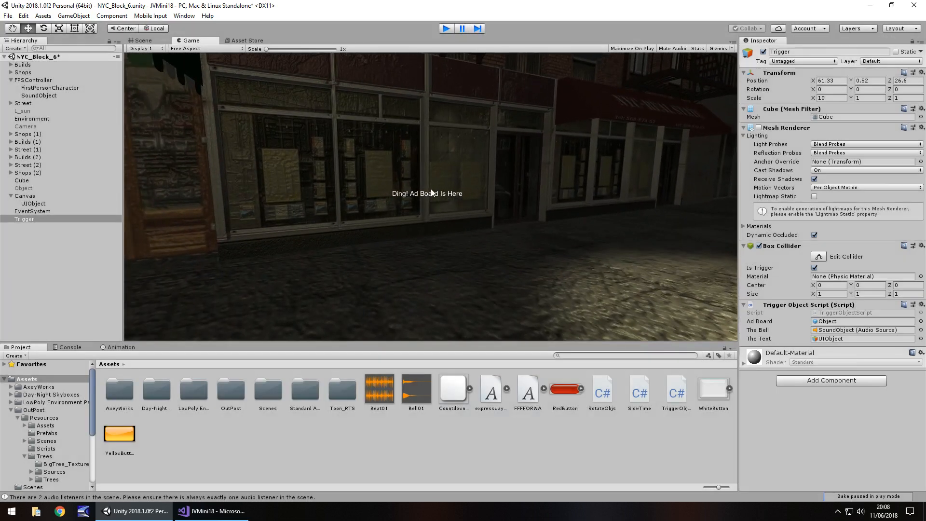
pyautogui.click(141, 41)
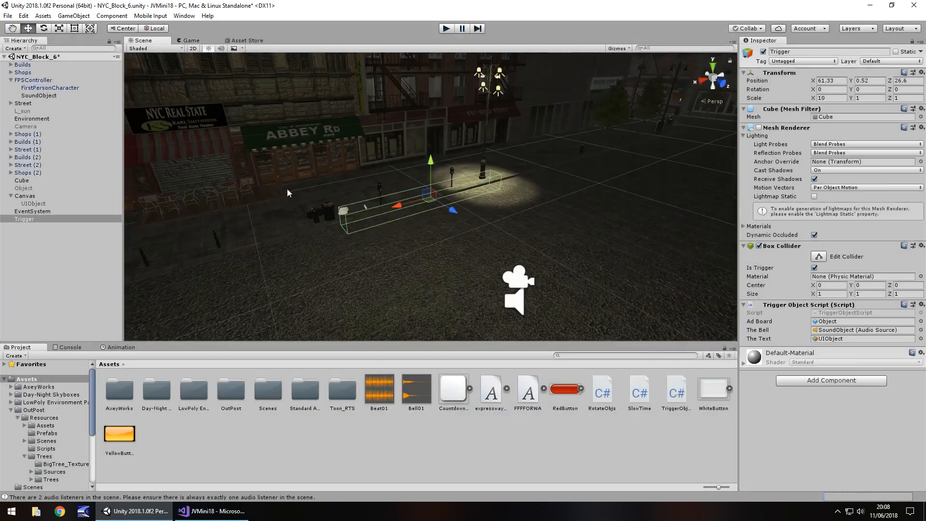
# - Clear the UIObject's on-screen message text so it starts empty
pyautogui.click(33, 203)
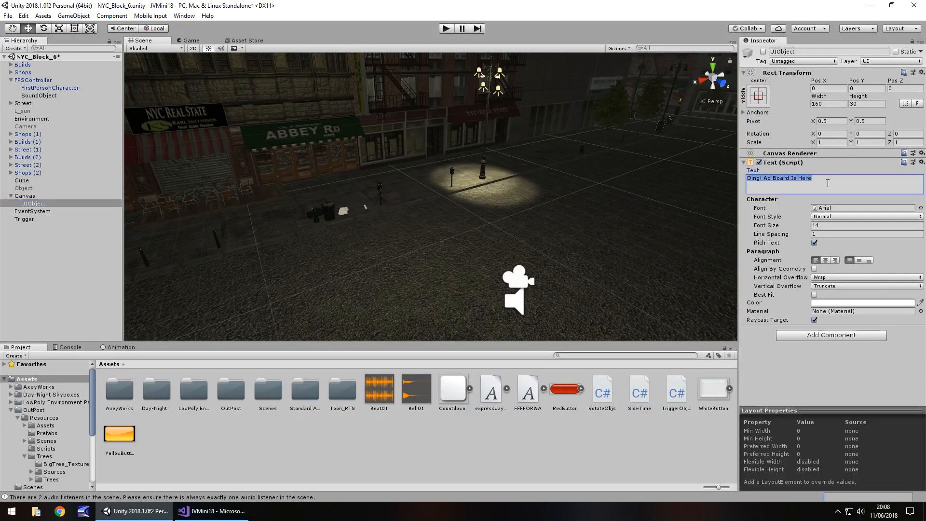
pyautogui.press('ctrl+a')
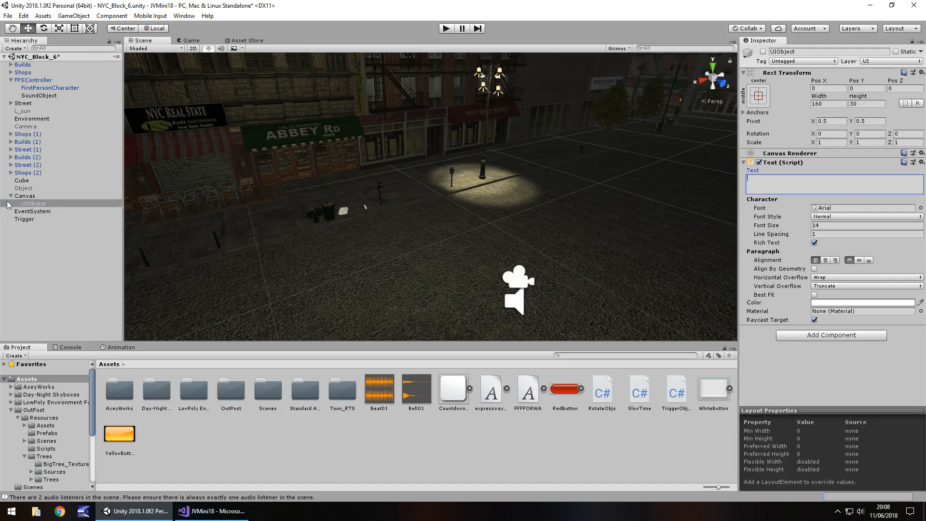
pyautogui.click(33, 204)
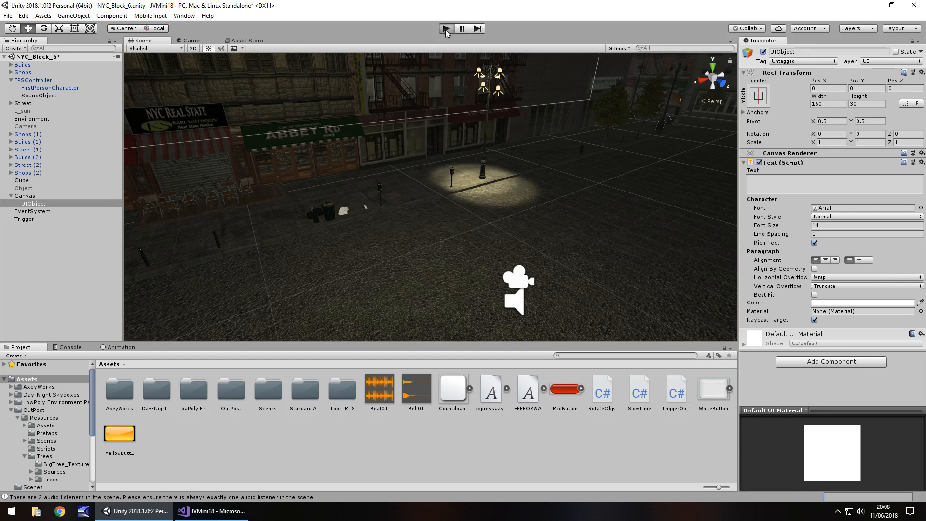
# - Play-test the scene with the emptied text, then stop the run
pyautogui.click(444, 28)
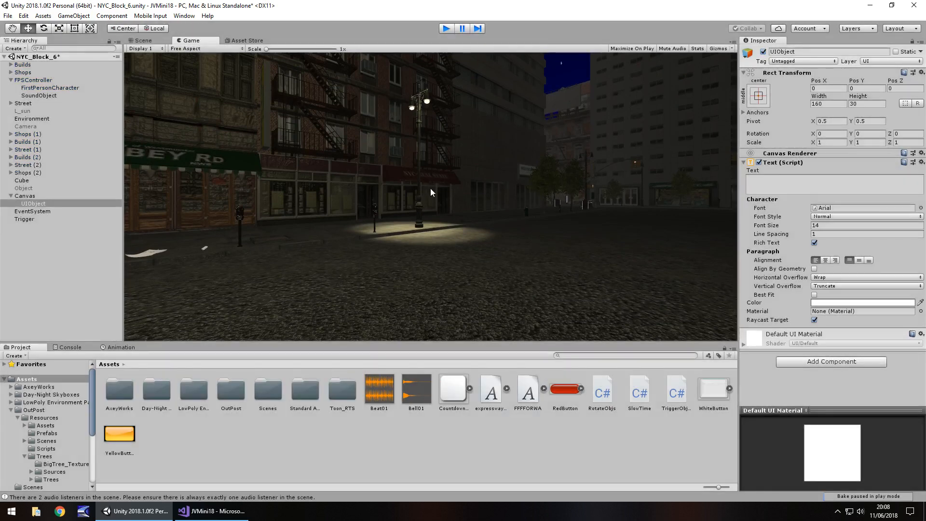
pyautogui.click(141, 40)
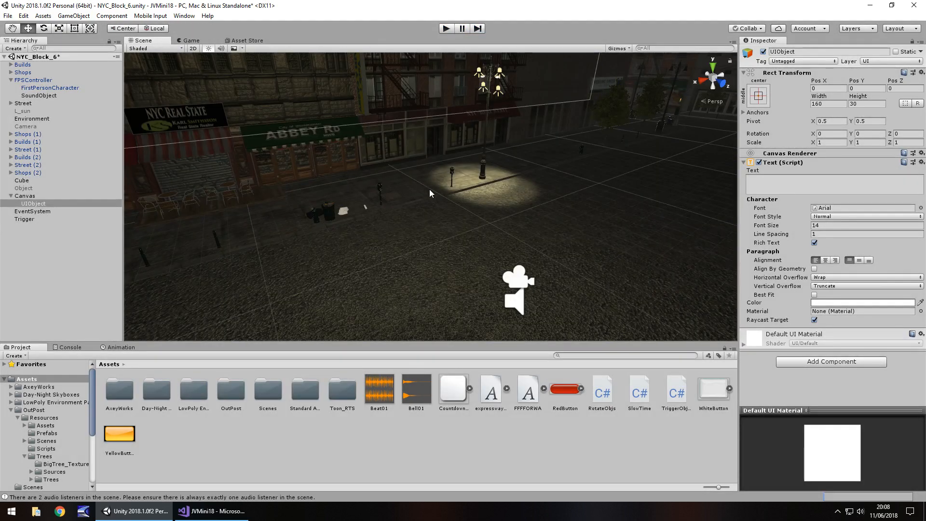
# - Add the 'using UnityEngine.UI;' import to TriggerObjectScript
pyautogui.click(209, 512)
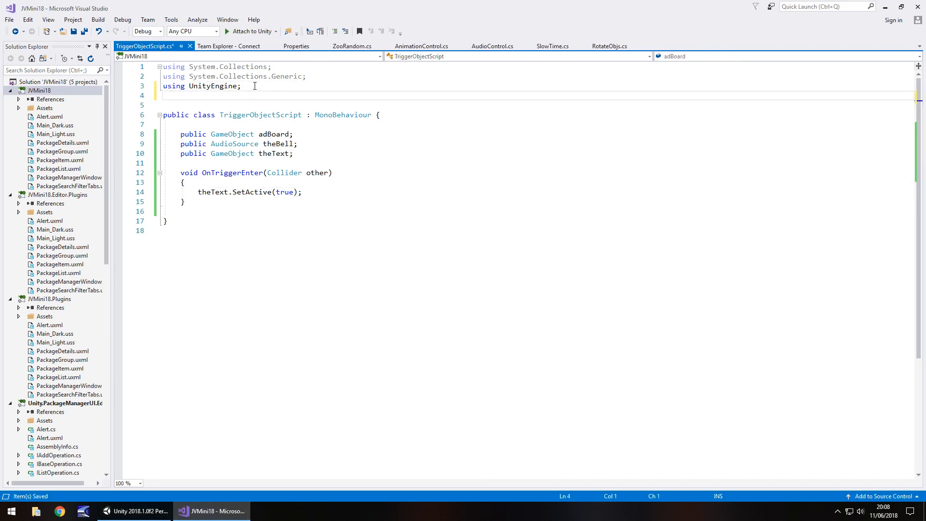
pyautogui.click(164, 95)
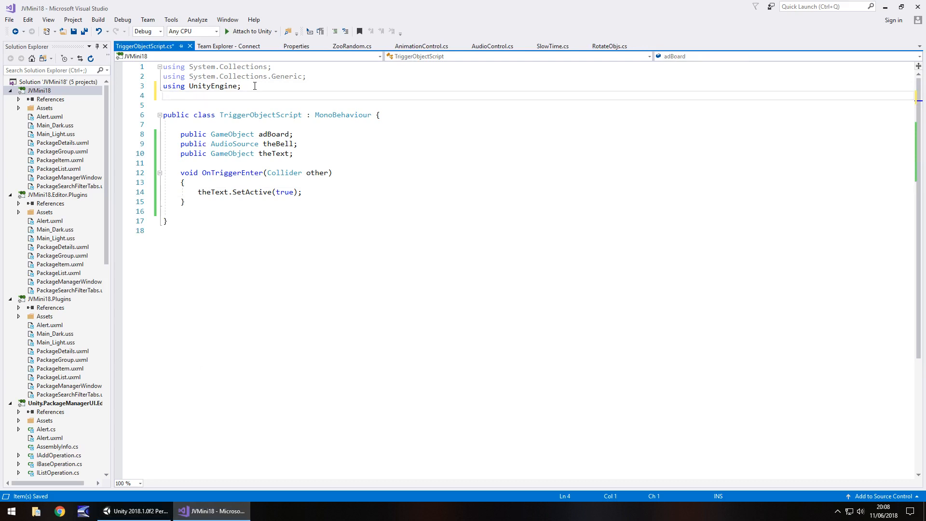
pyautogui.write('using UnityEngine.')
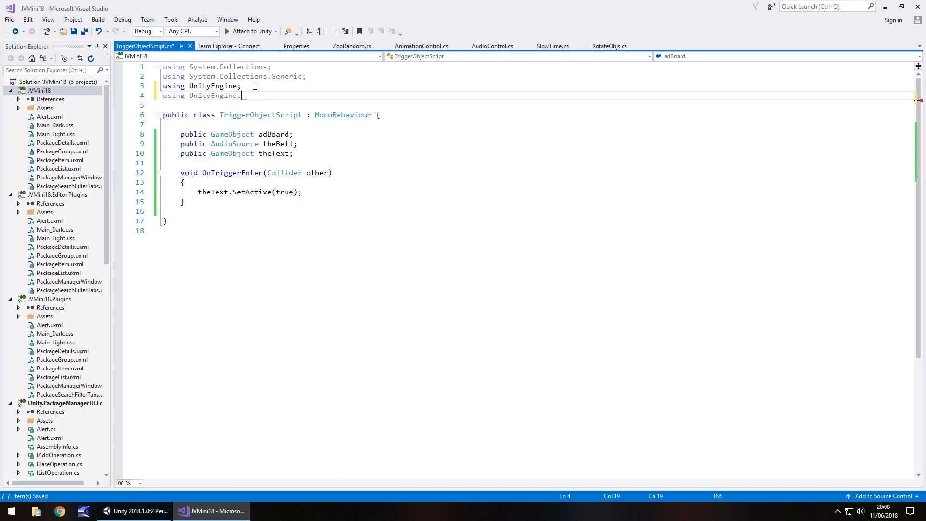
pyautogui.write('UI;')
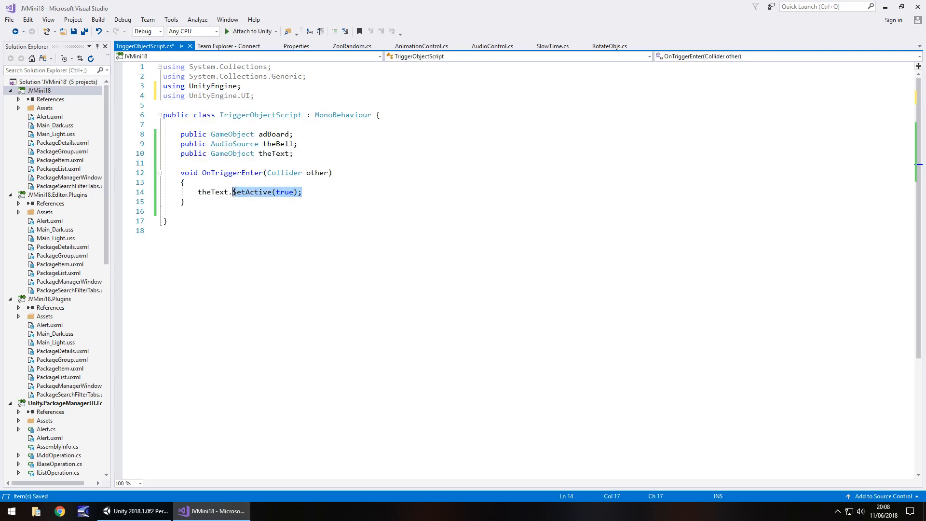
# - Make trigger entry set theText's Text to "Ding! Ad Board Is Here" and return to Unity
pyautogui.write('GetComponent<>')
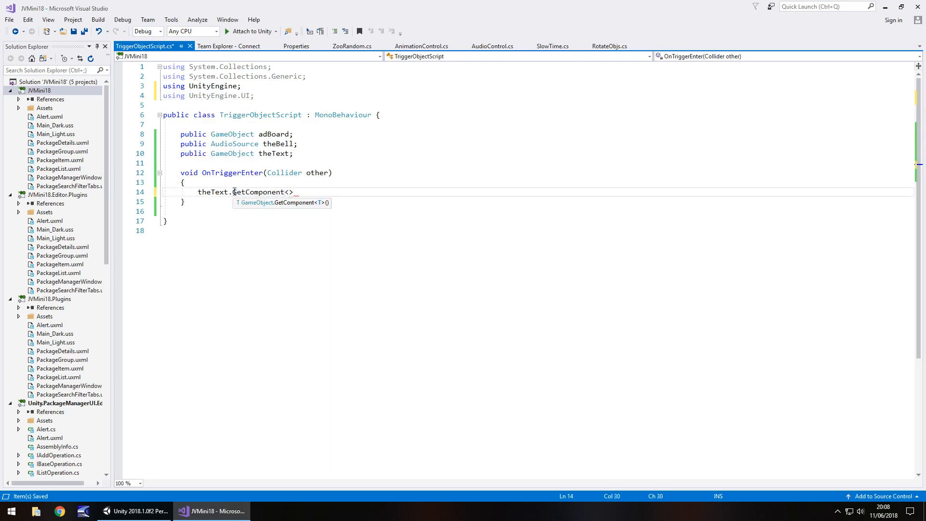
pyautogui.write('Text')
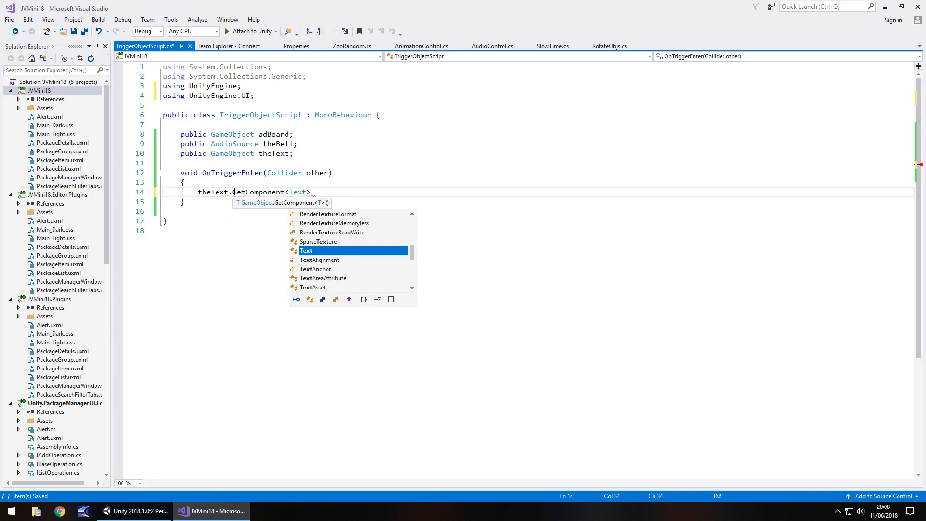
pyautogui.write('().text')
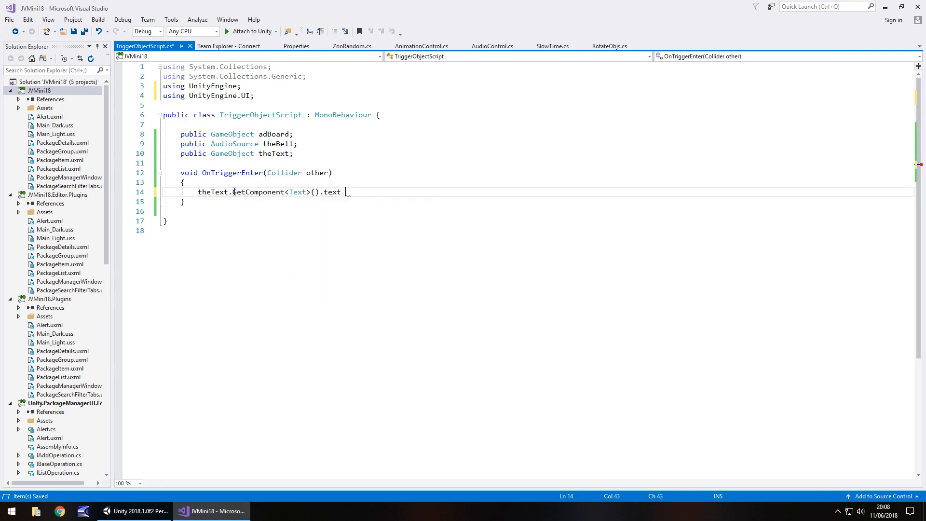
pyautogui.write('= "Ding! Ad Board Is Here"')
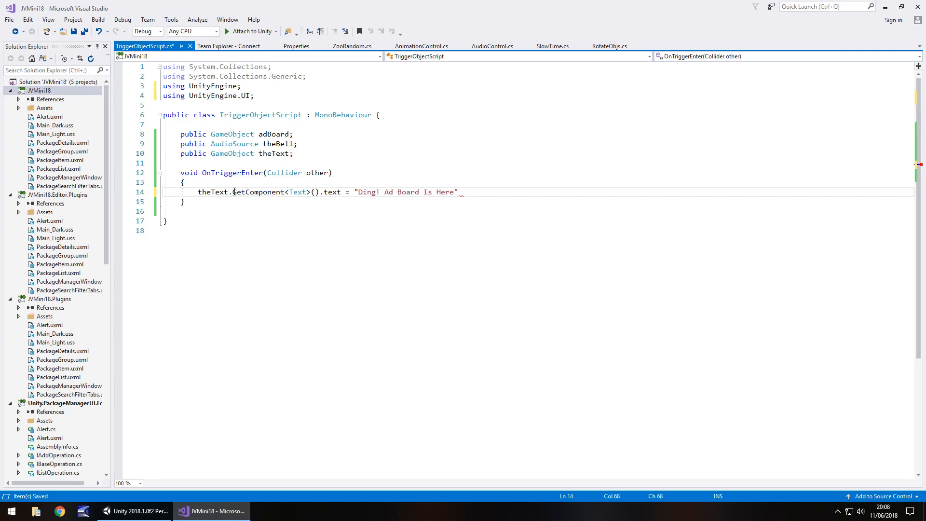
pyautogui.write(';')
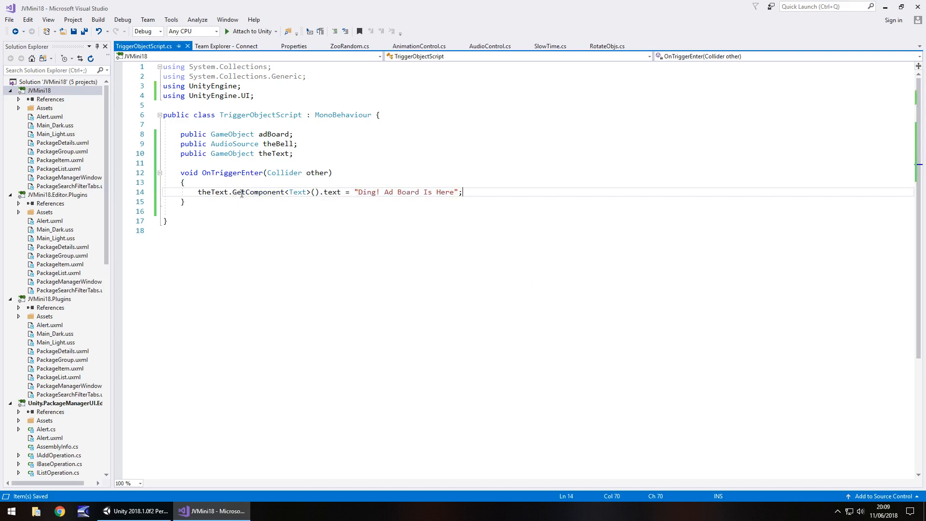
pyautogui.click(135, 511)
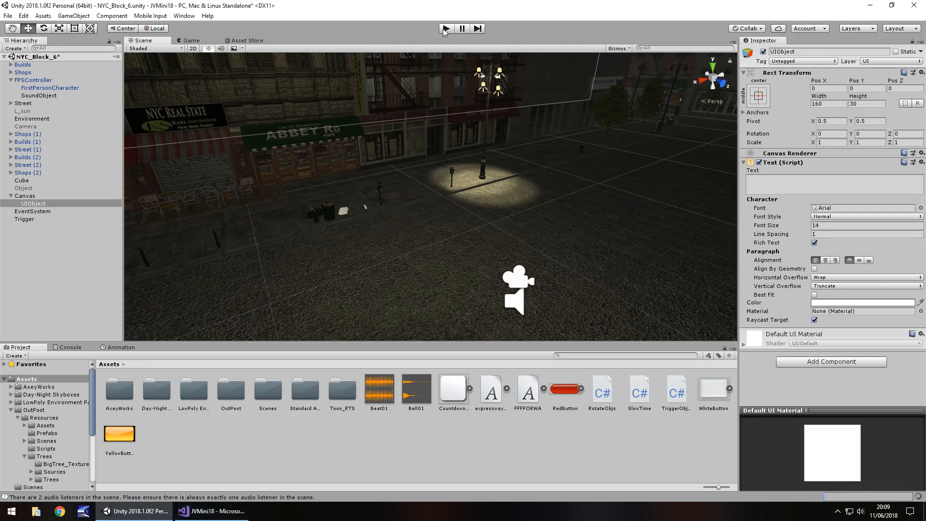
# - Play-test so the "Ding! Ad Board Is Here" text appears, stop, and return to the script
pyautogui.click(445, 28)
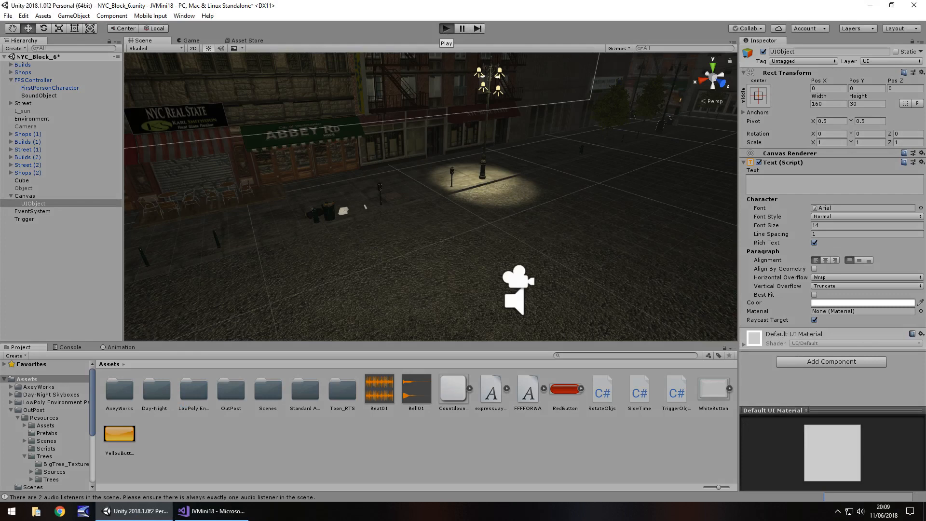
pyautogui.click(446, 28)
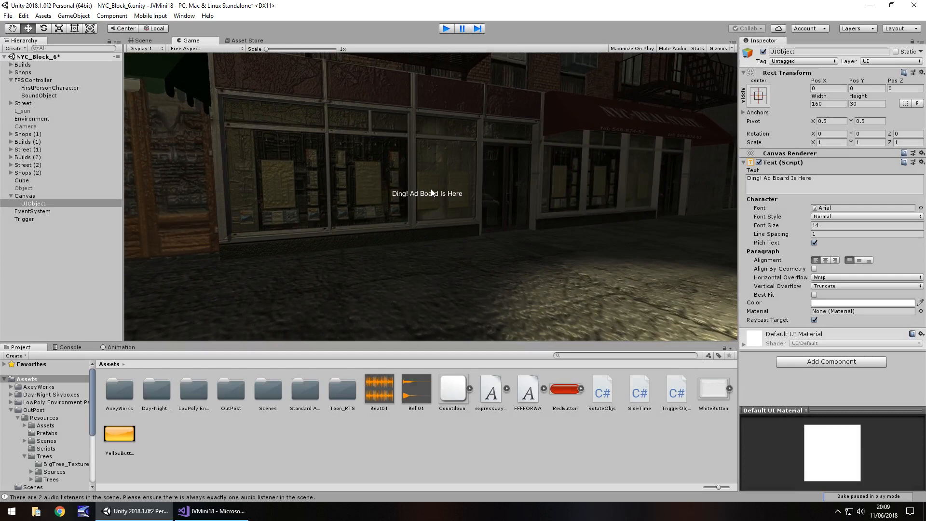
pyautogui.click(141, 40)
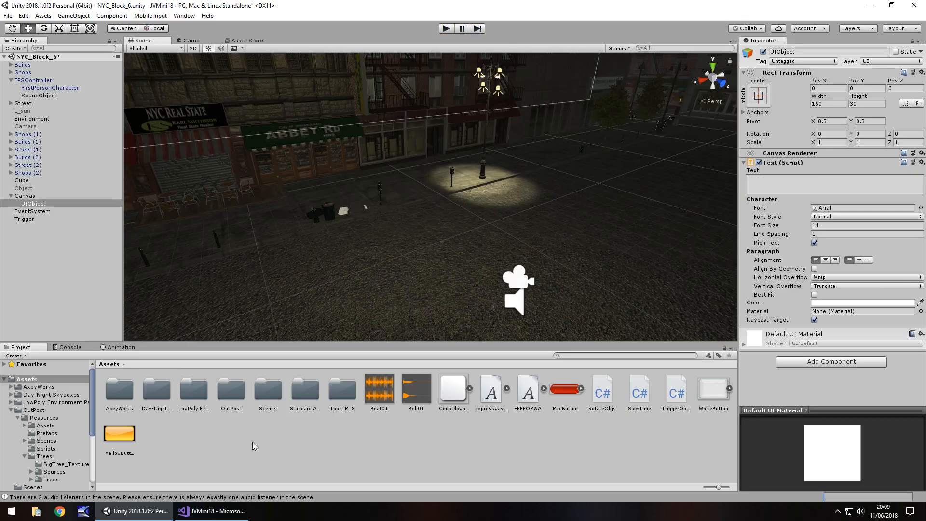
pyautogui.click(211, 511)
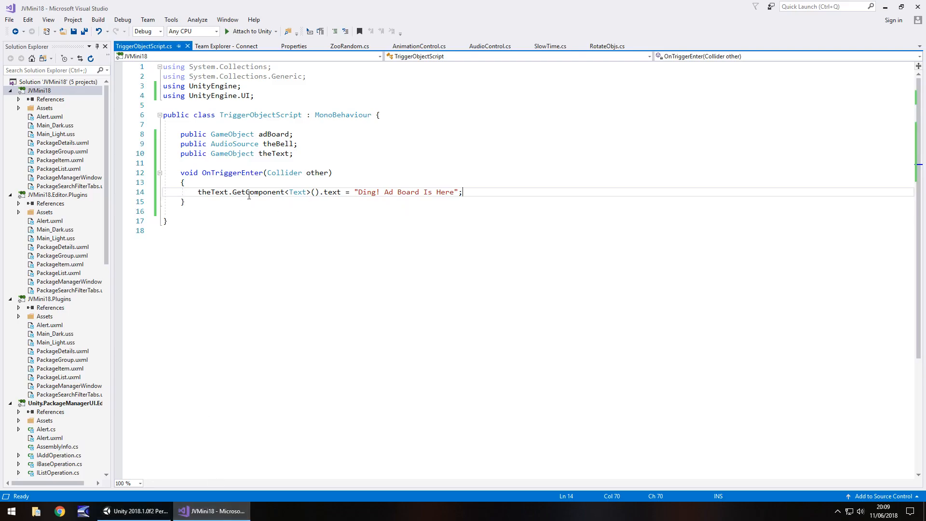
pyautogui.moveTo(473, 197)
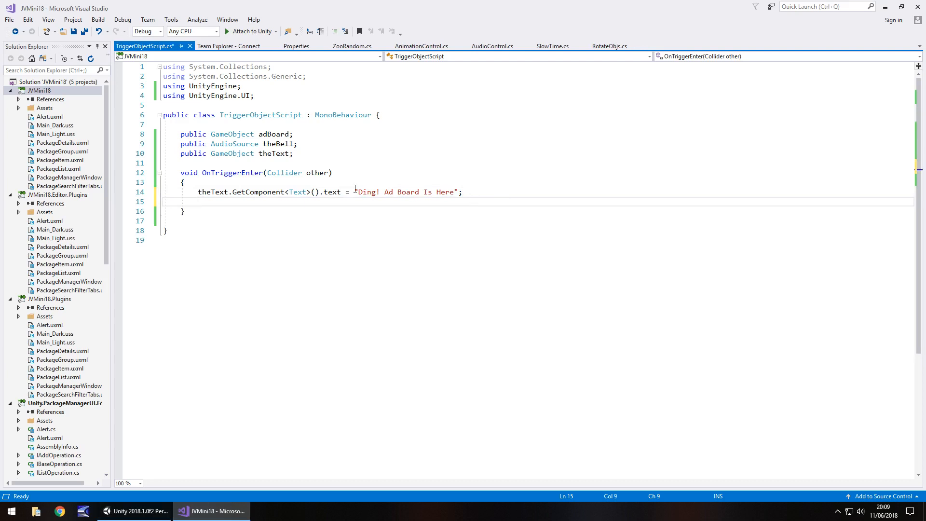
# - Add theBell.Play() and adBoard.SetActive(true) to OnTriggerEnter, save, and return to Unity
pyautogui.write('the')
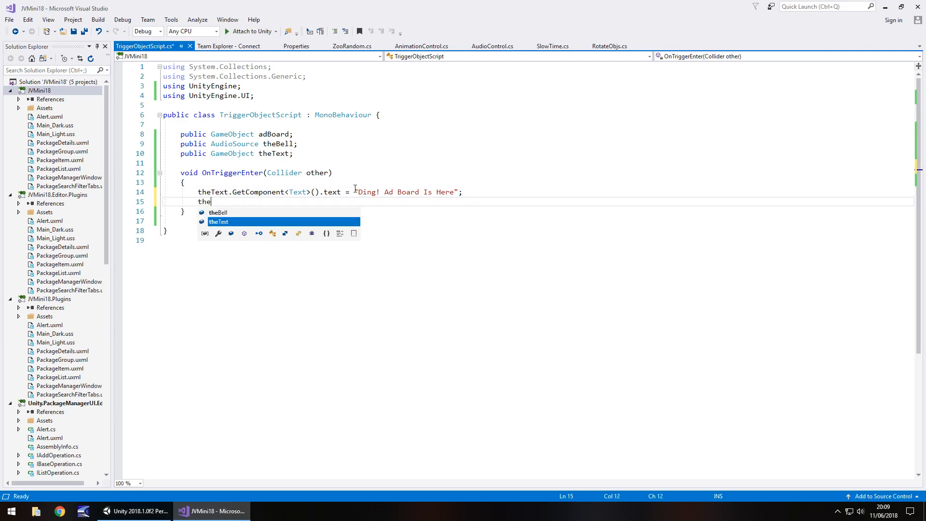
pyautogui.write('Bell.Play();')
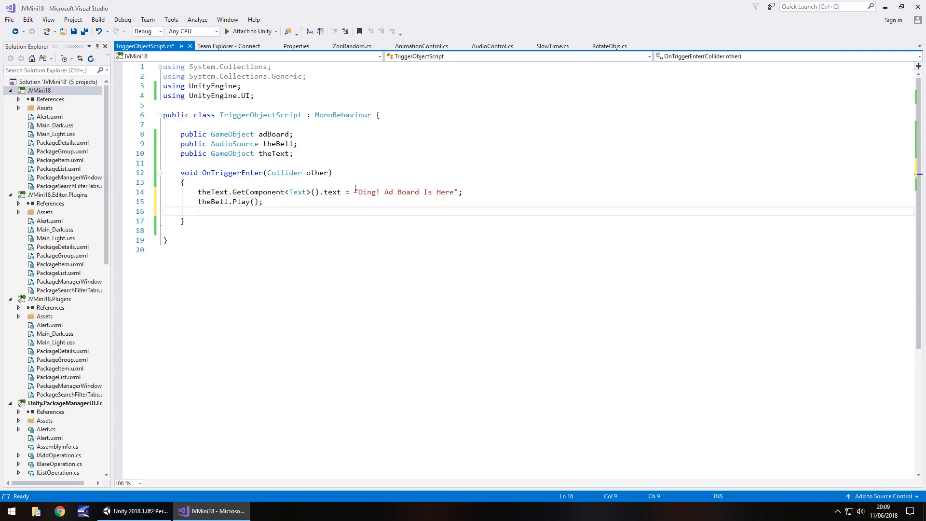
pyautogui.write('adBoard.SetActive(true);')
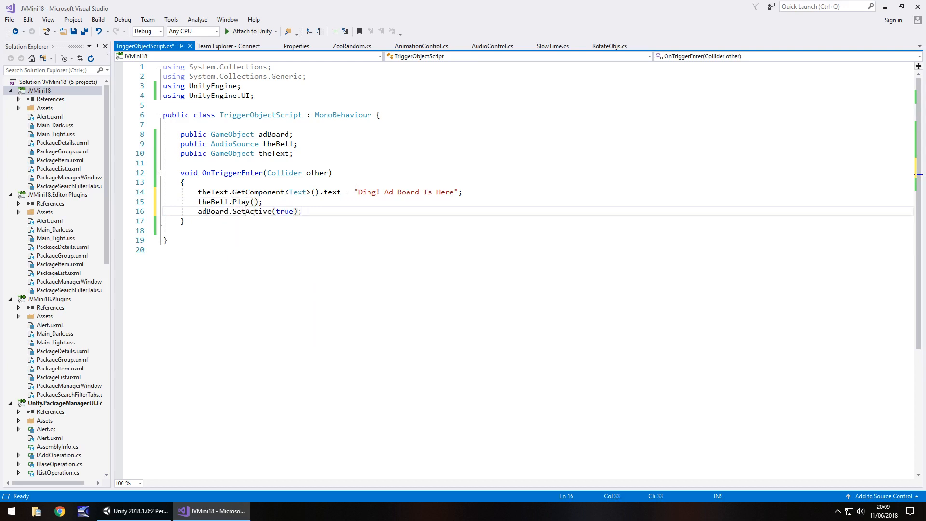
pyautogui.press('ctrl+s')
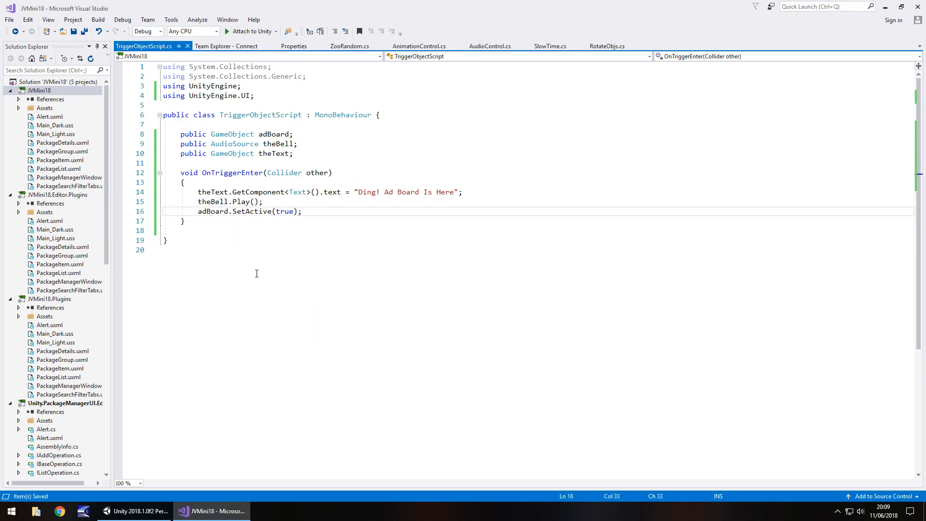
pyautogui.click(136, 511)
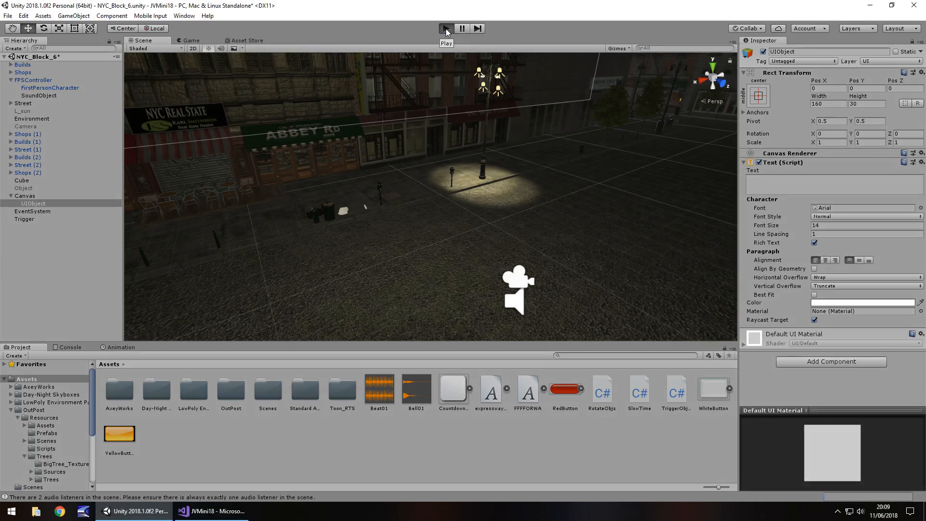
# - Play-test so the ad board and message appear on entering, stop, and return to the script
pyautogui.click(445, 28)
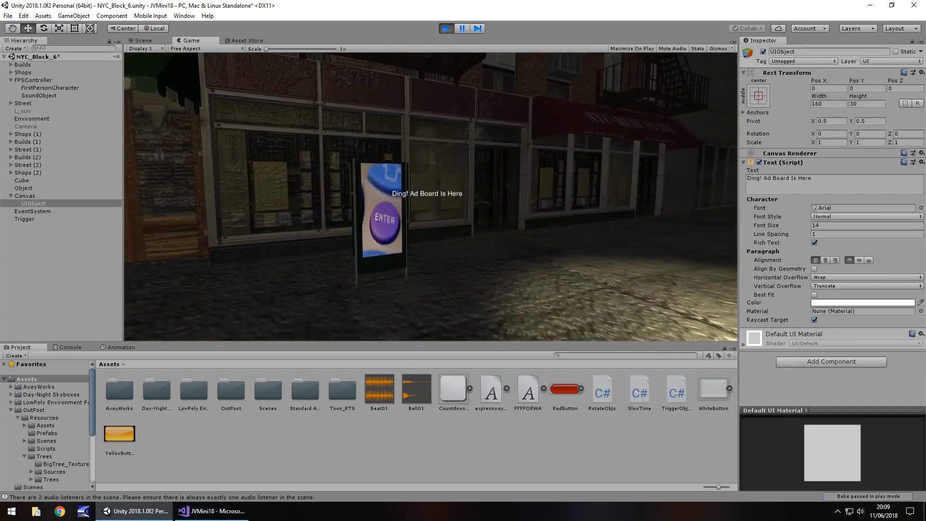
pyautogui.click(142, 40)
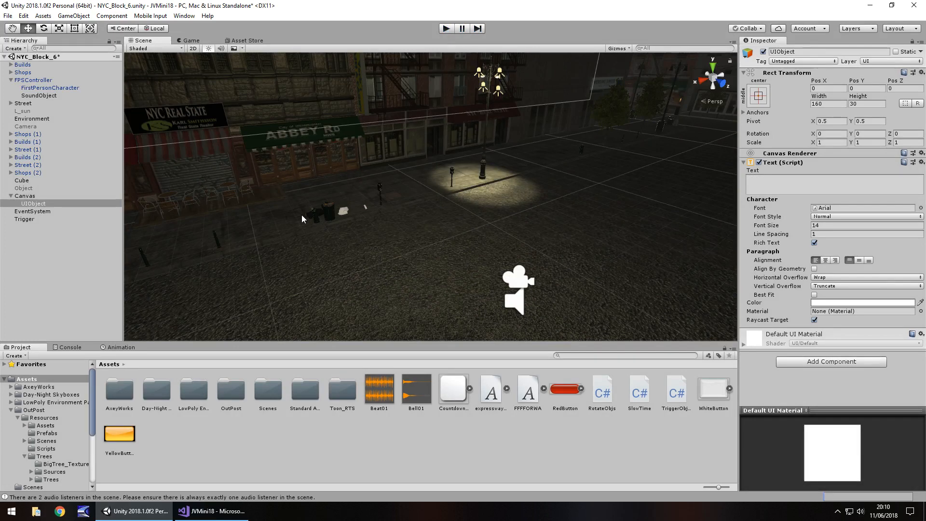
pyautogui.click(211, 511)
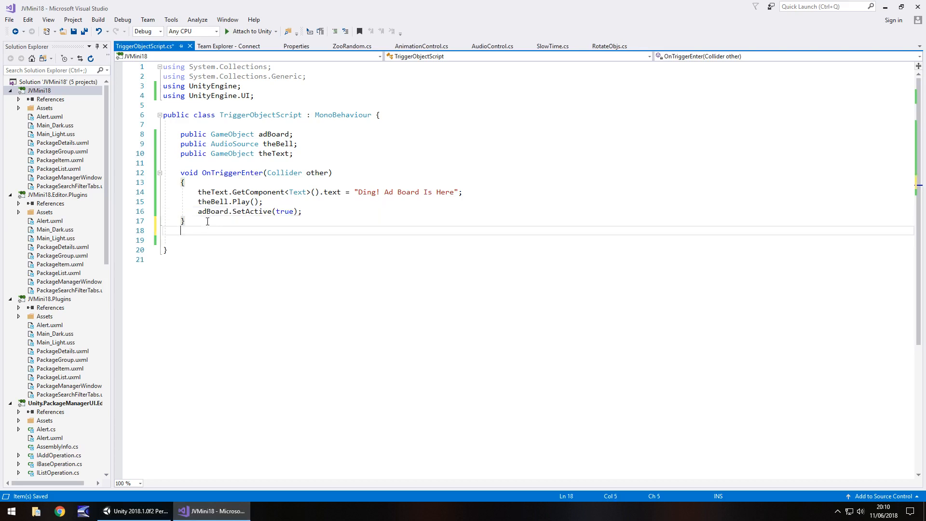
# - Add an OnTriggerExit handler that sets theText's Text to an empty string
pyautogui.write('void')
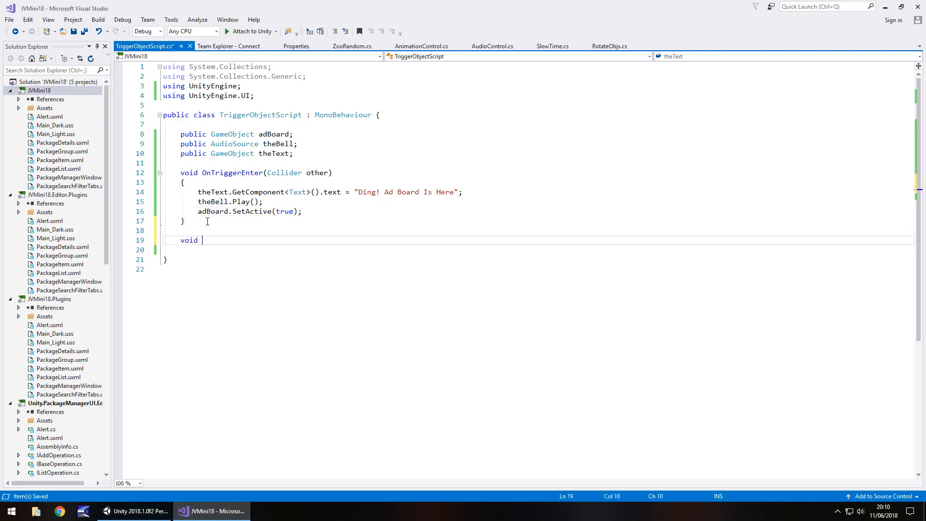
pyautogui.write('OnTriggerExit(Collider other')
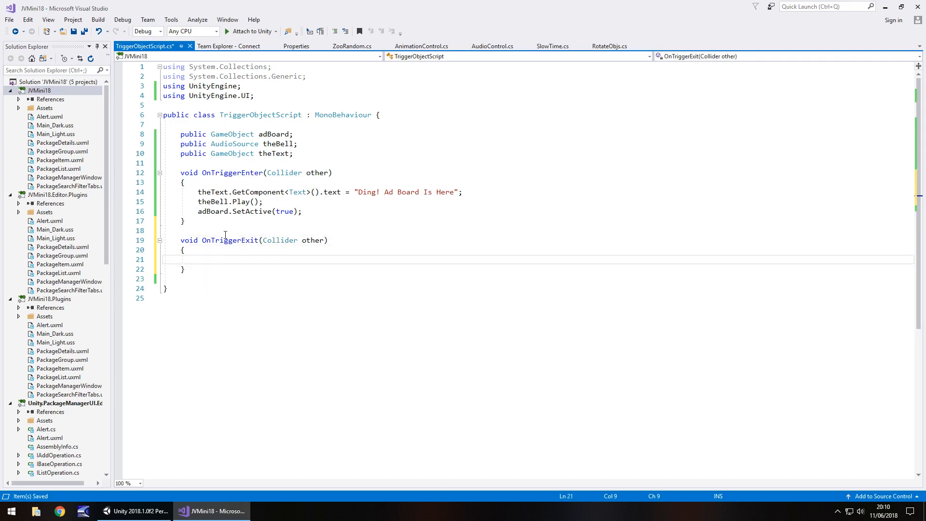
pyautogui.write('theText')
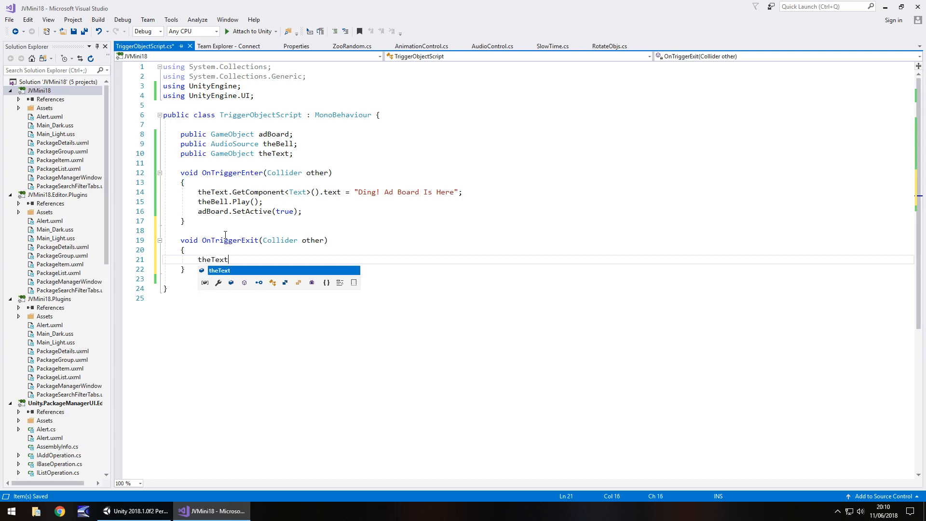
pyautogui.write('.GetComponent<Te>')
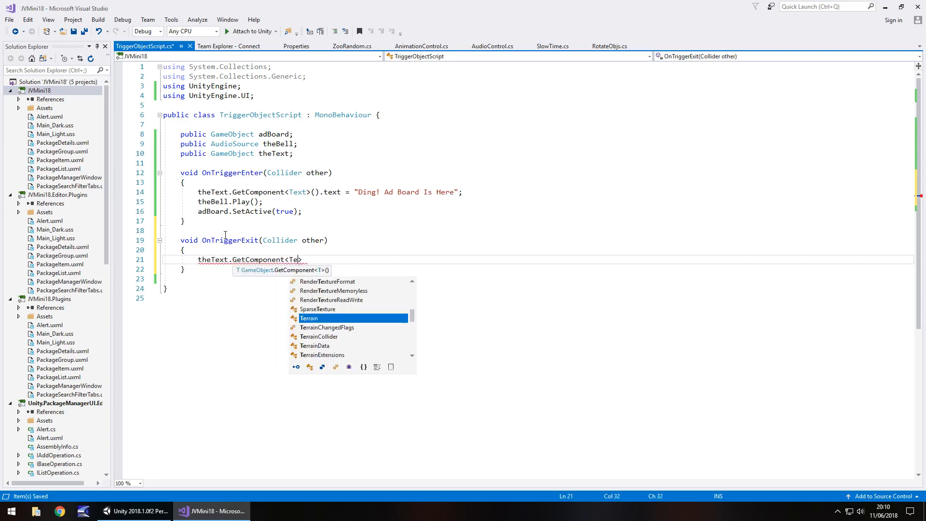
pyautogui.write('xt>().')
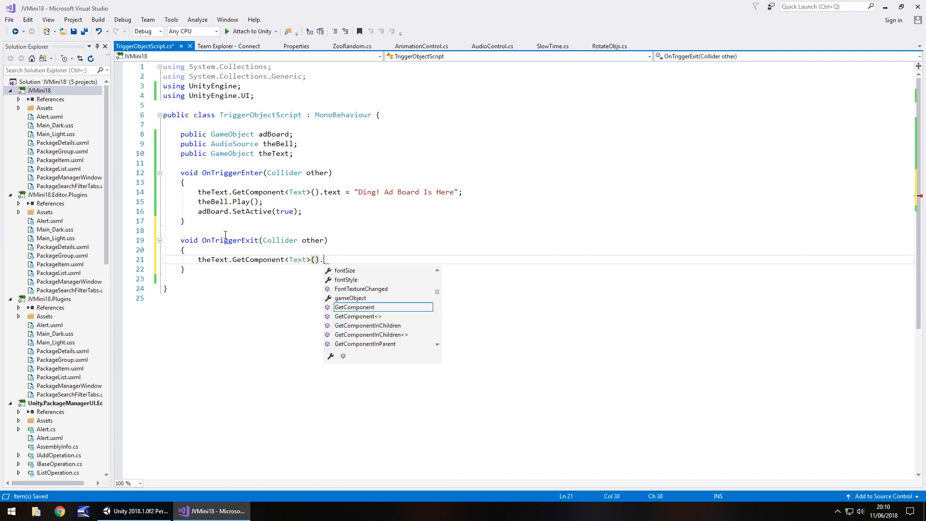
pyautogui.write('text = ""')
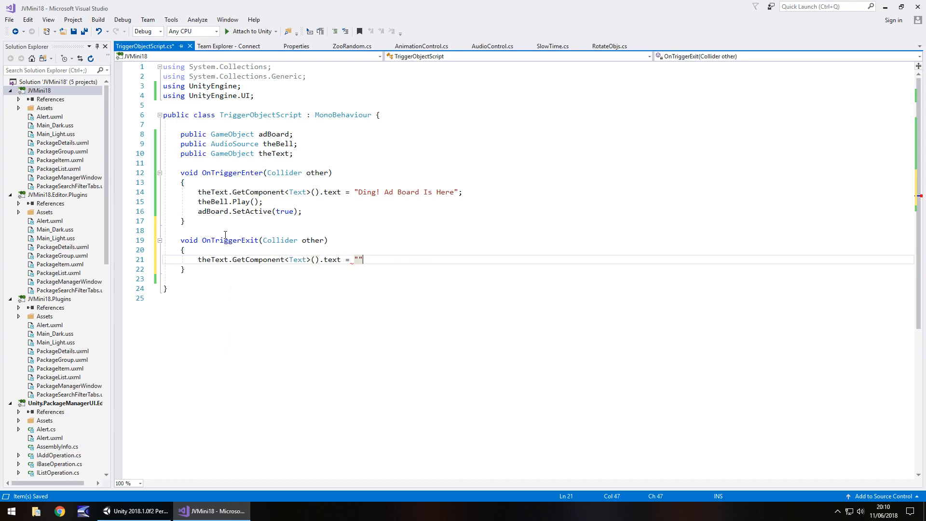
pyautogui.press('enter')
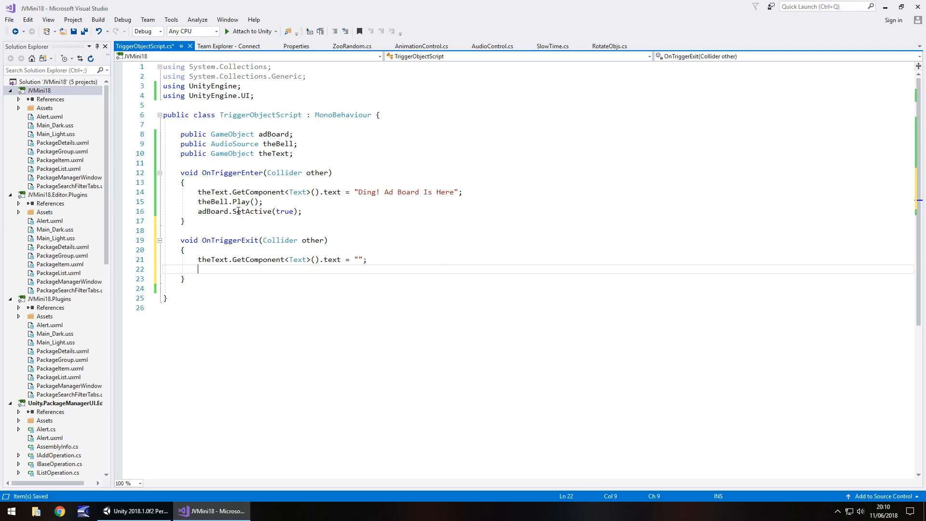
pyautogui.moveTo(256, 211)
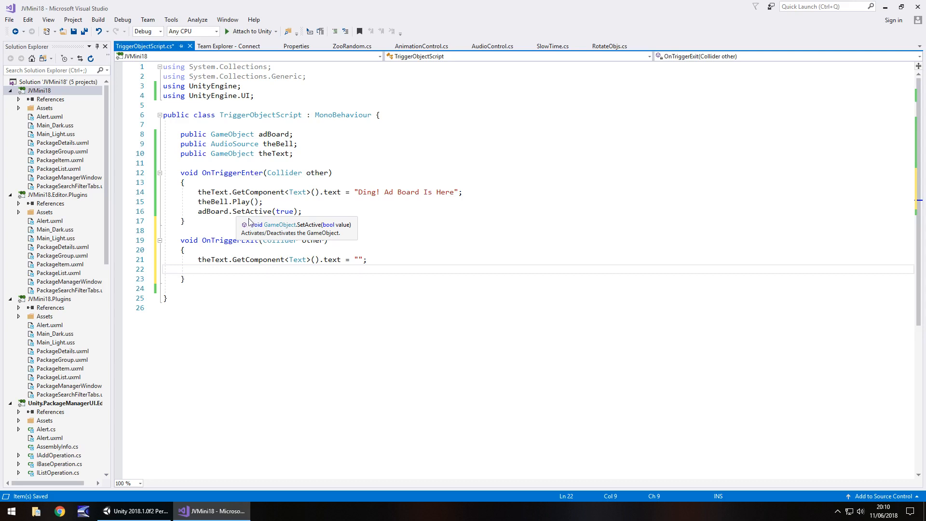
# - Make OnTriggerExit also deactivate adBoard with SetActive(false)
pyautogui.write('adBoard.SetActive(false);')
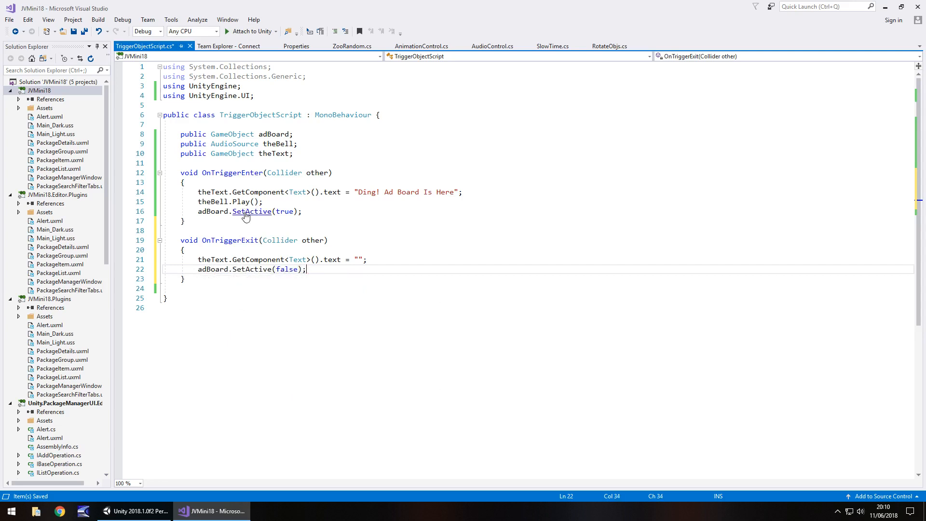
pyautogui.moveTo(135, 510)
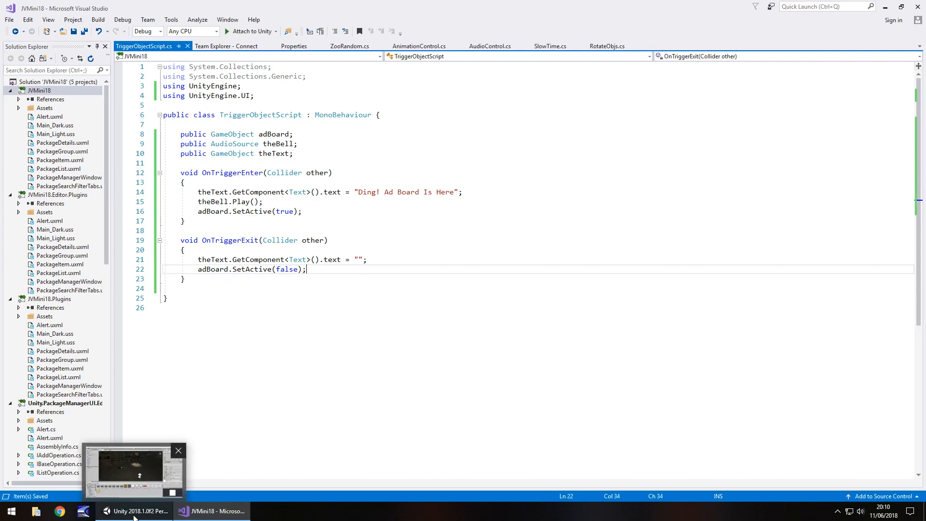
# - Switch to Unity and start a play test of leaving the trigger
pyautogui.click(135, 511)
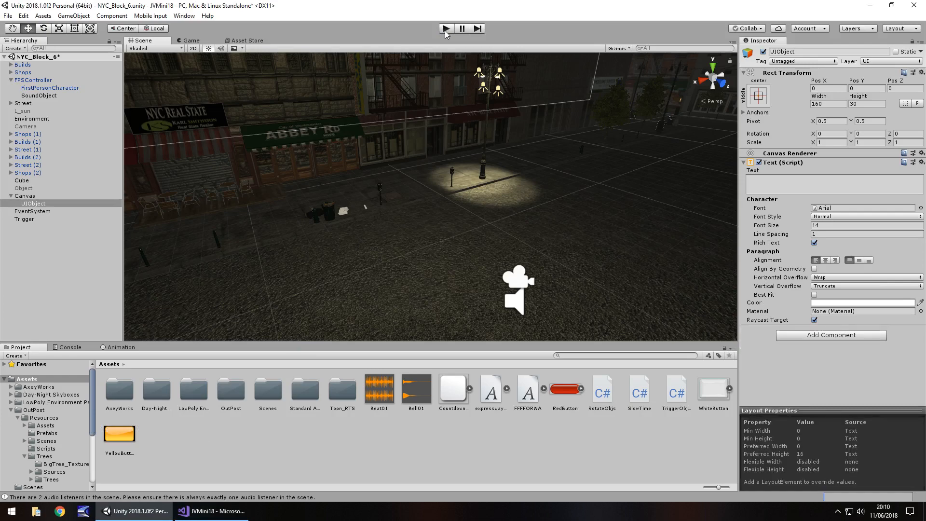
pyautogui.click(444, 28)
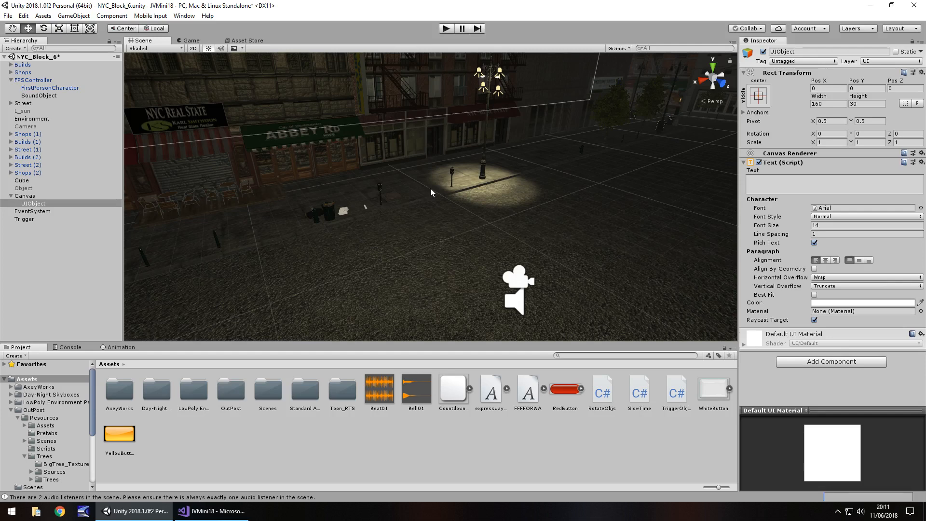
pyautogui.moveTo(462, 137)
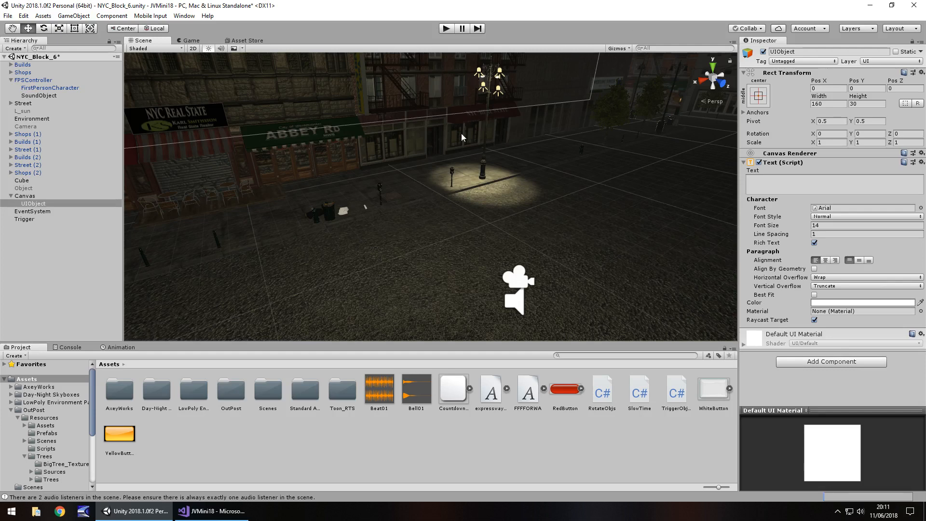
pyautogui.moveTo(357, 253)
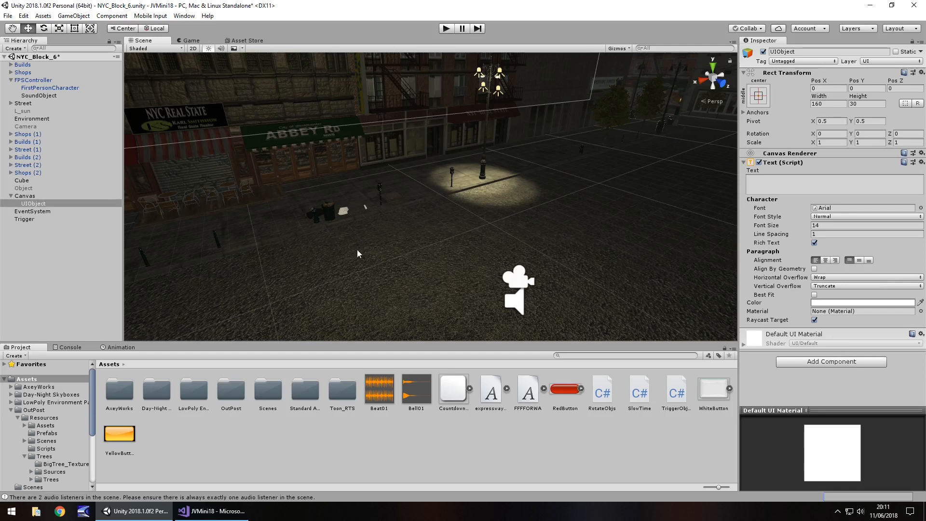
pyautogui.moveTo(411, 229)
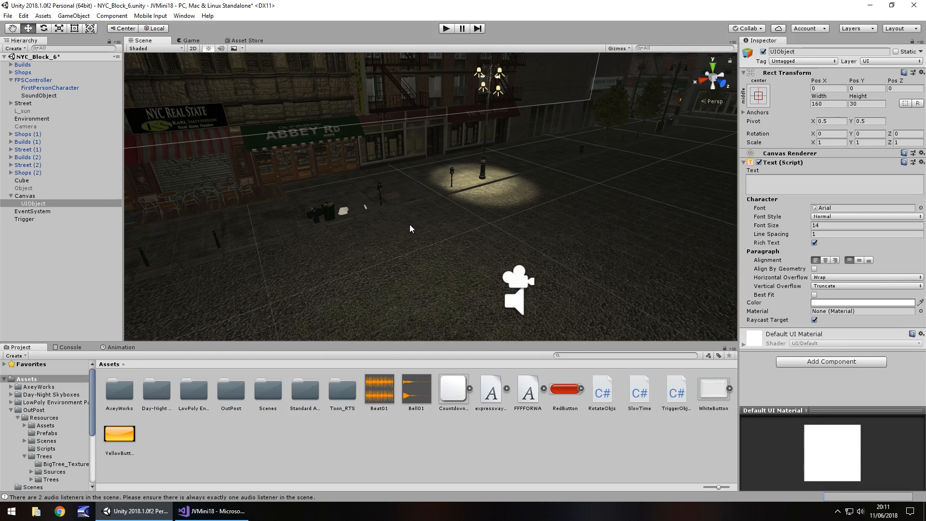